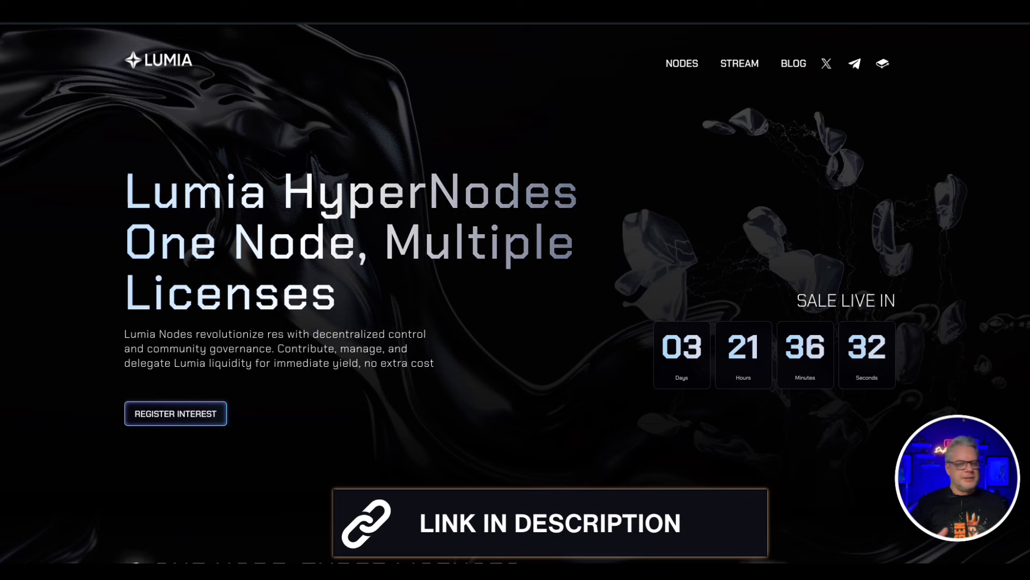
Scroll the HyperNodes landing page down to the One Node, Three Licenses distribution chart
{"action": "scroll", "scroll_direction": "down", "scroll_amount": 3}
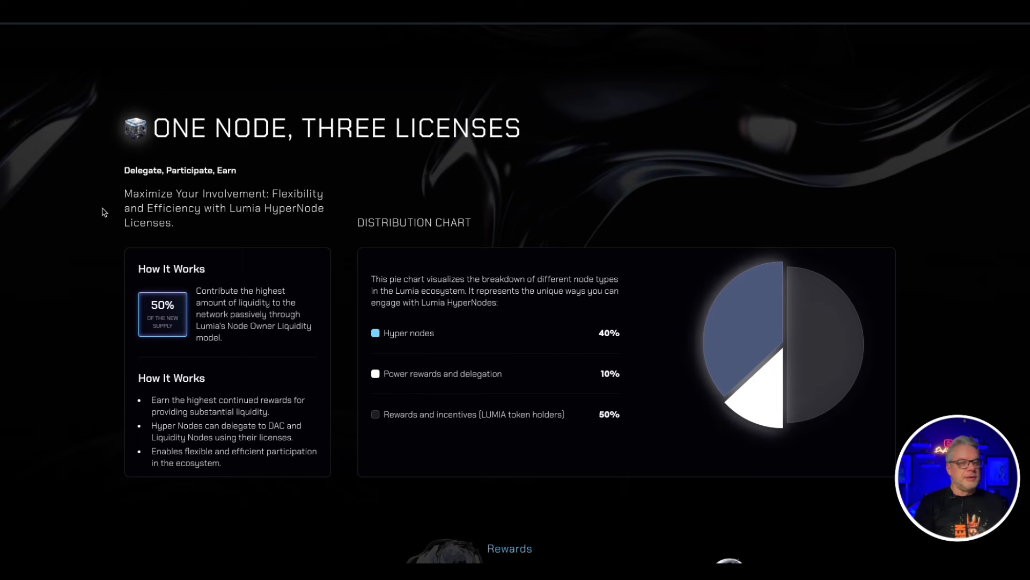
{"action": "scroll", "scroll_direction": "down", "scroll_amount": 3}
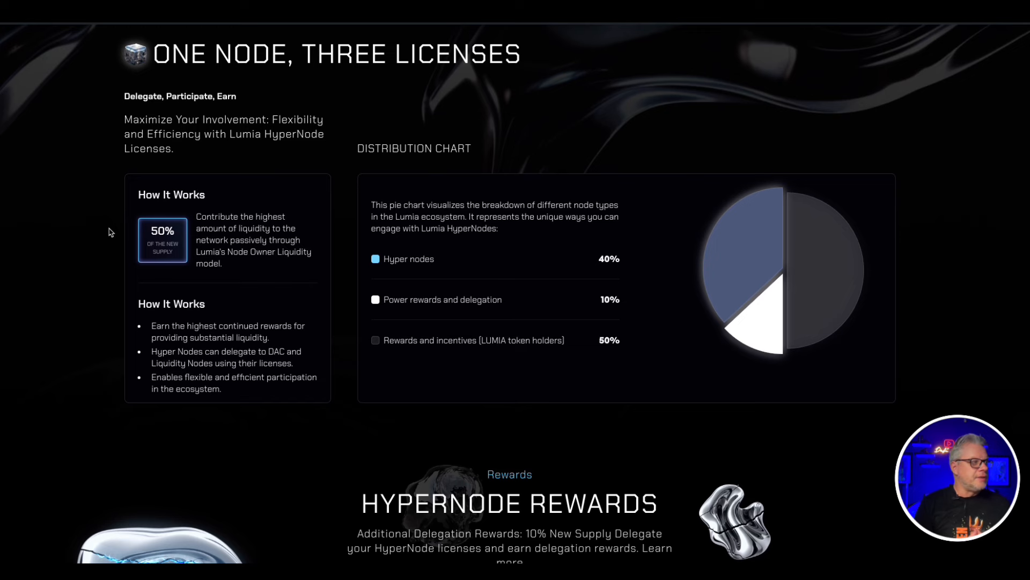
{"action": "scroll", "scroll_direction": "down", "scroll_amount": 3}
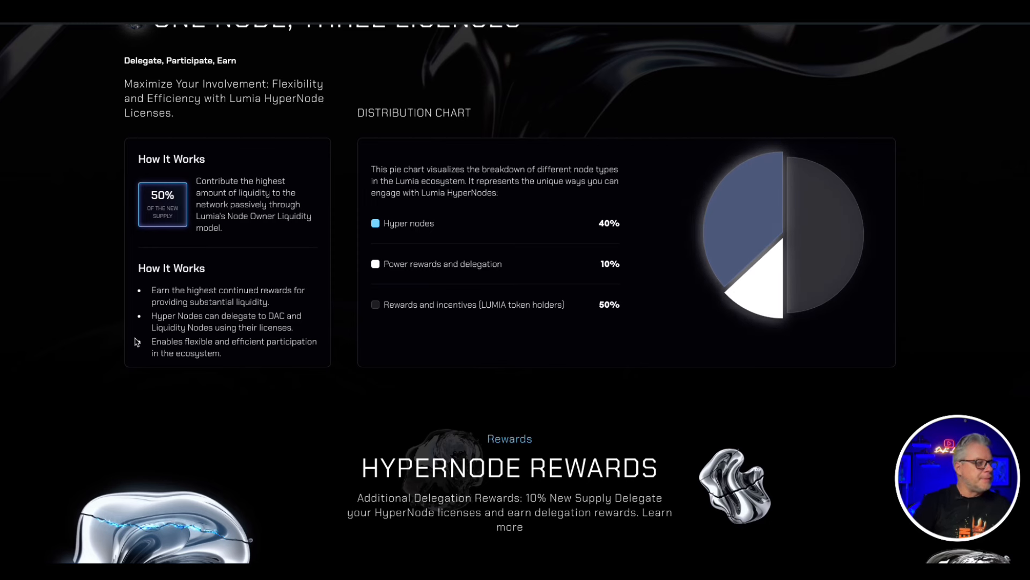
{"action": "mouse_move", "coordinate": [636, 321]}
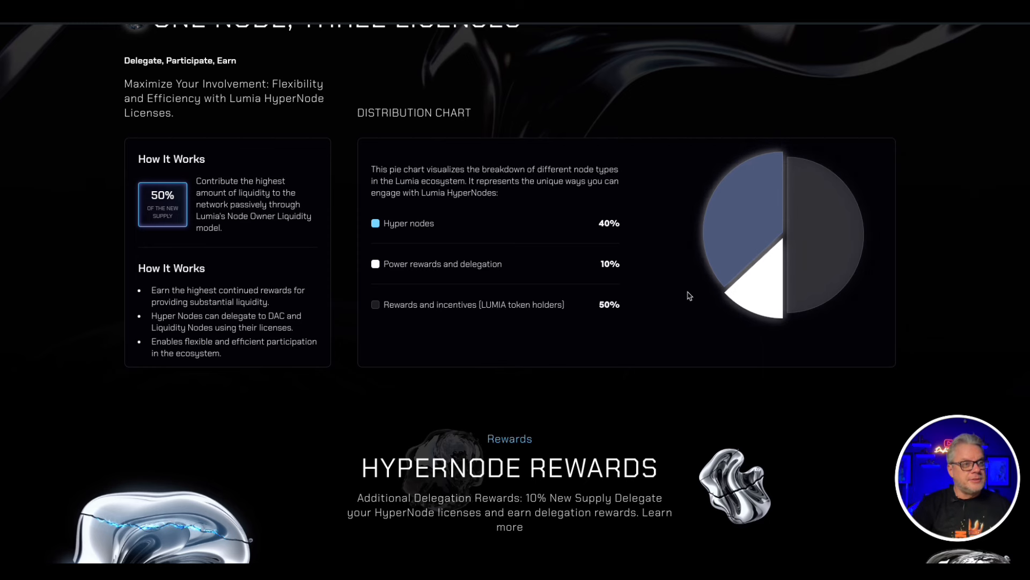
{"action": "mouse_move", "coordinate": [925, 117]}
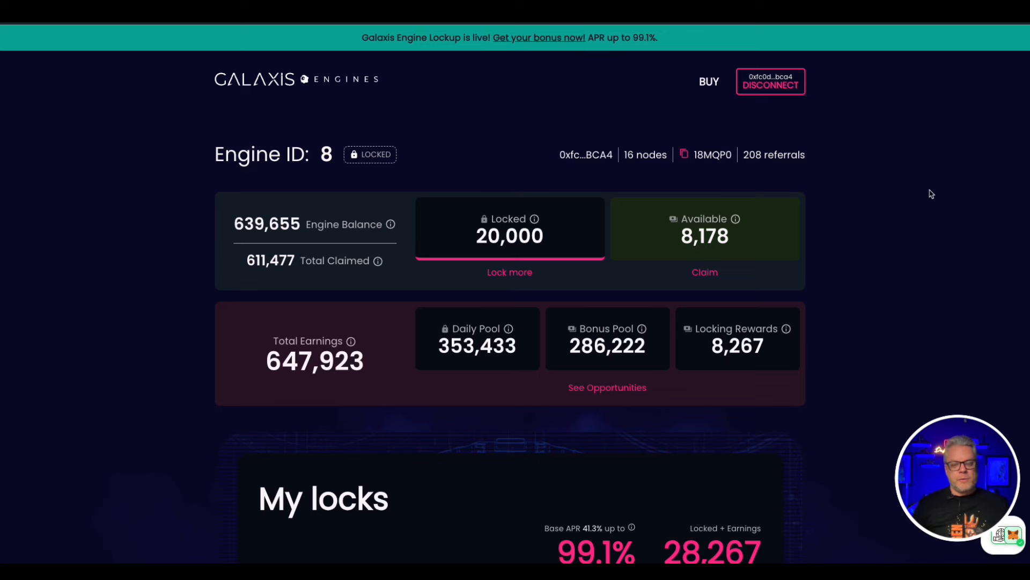
{"action": "mouse_move", "coordinate": [916, 249]}
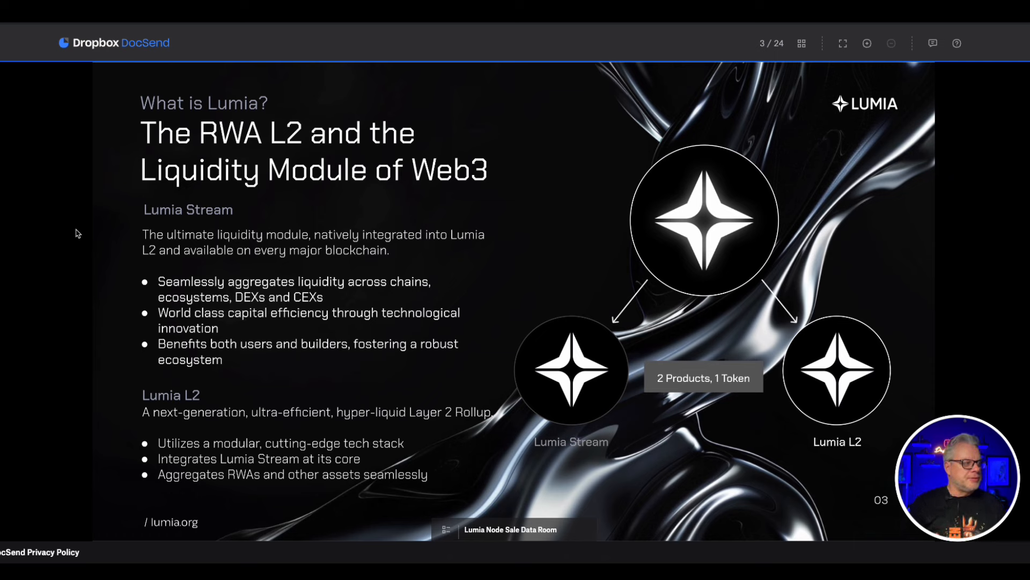
{"action": "mouse_move", "coordinate": [719, 238]}
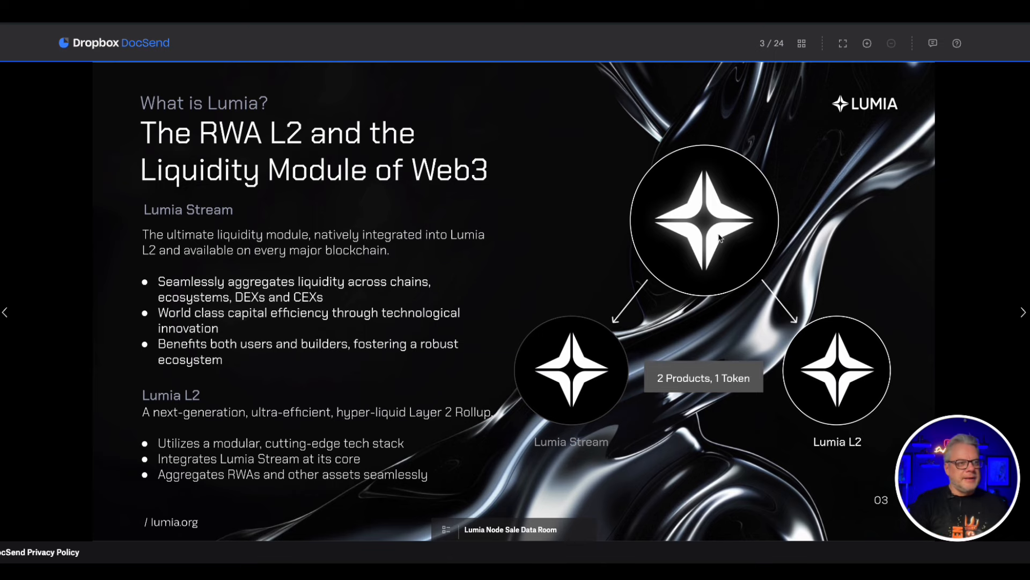
Advance the deck from slide 3 to slide 4 on RWA adoption problems
{"action": "left_click", "coordinate": [1022, 313]}
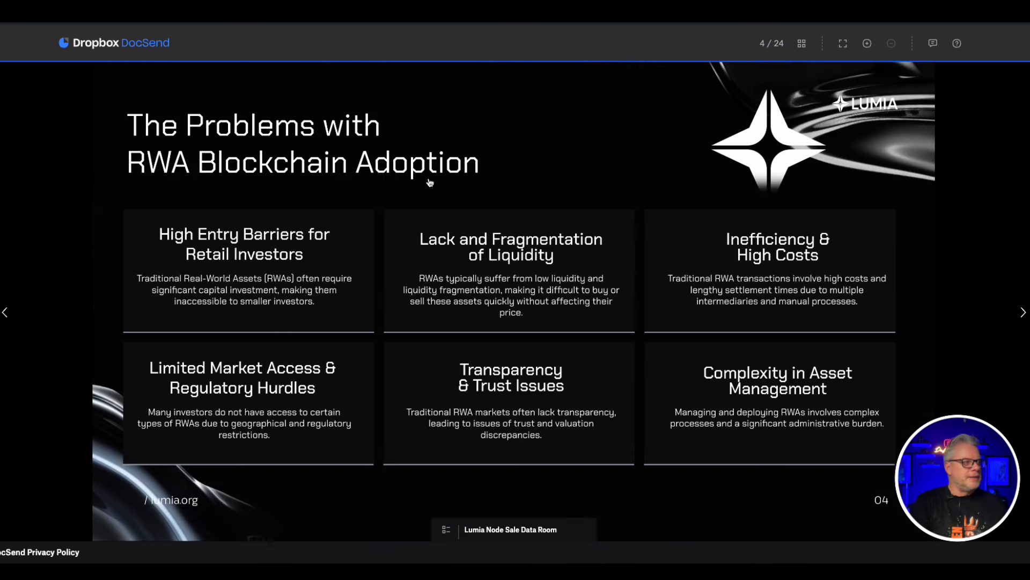
{"action": "mouse_move", "coordinate": [60, 210]}
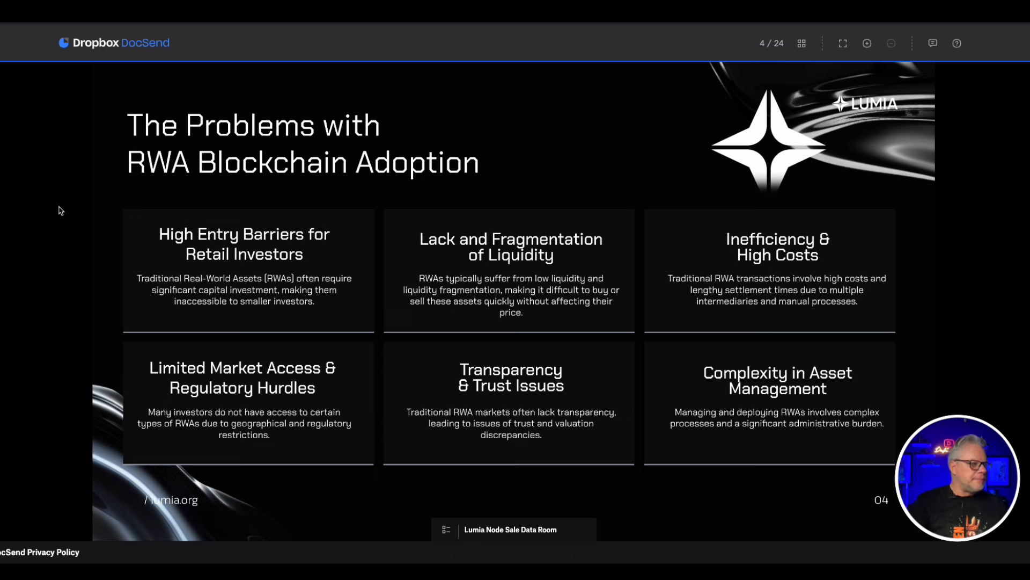
{"action": "mouse_move", "coordinate": [500, 407]}
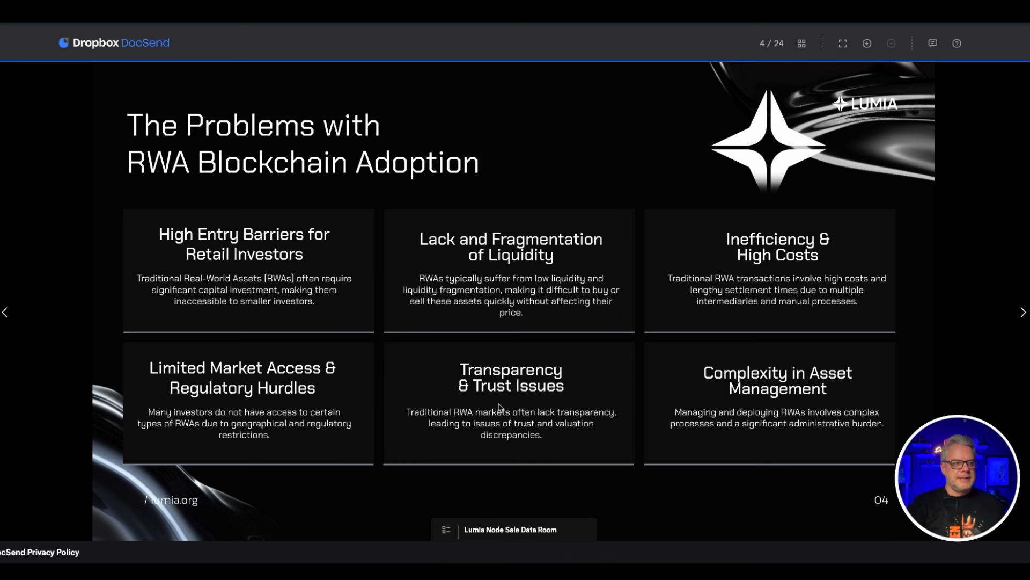
Advance past slide 5, RWA opportunities, to slide 6, Our History timeline
{"action": "left_click", "coordinate": [1022, 313]}
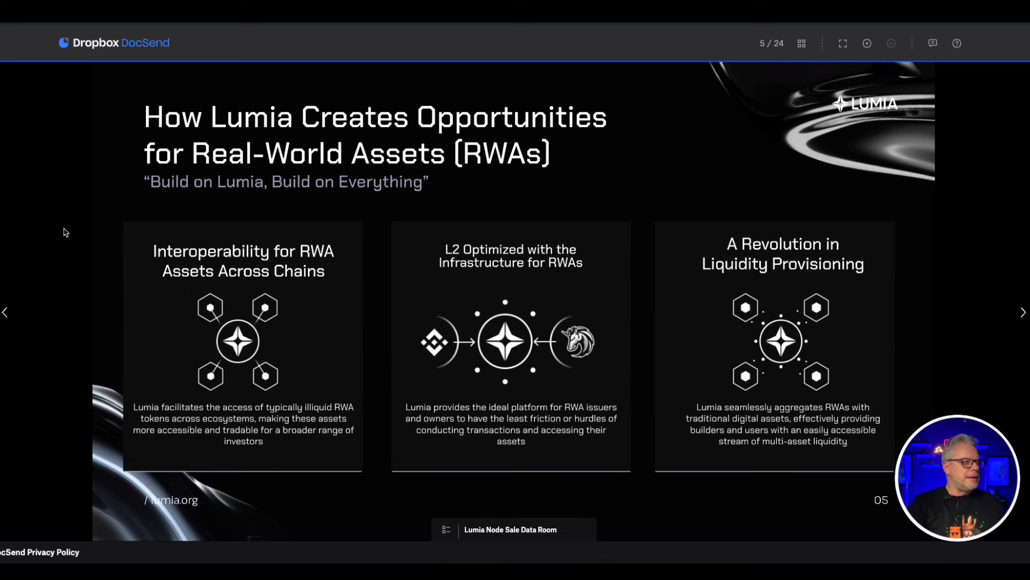
{"action": "mouse_move", "coordinate": [23, 240]}
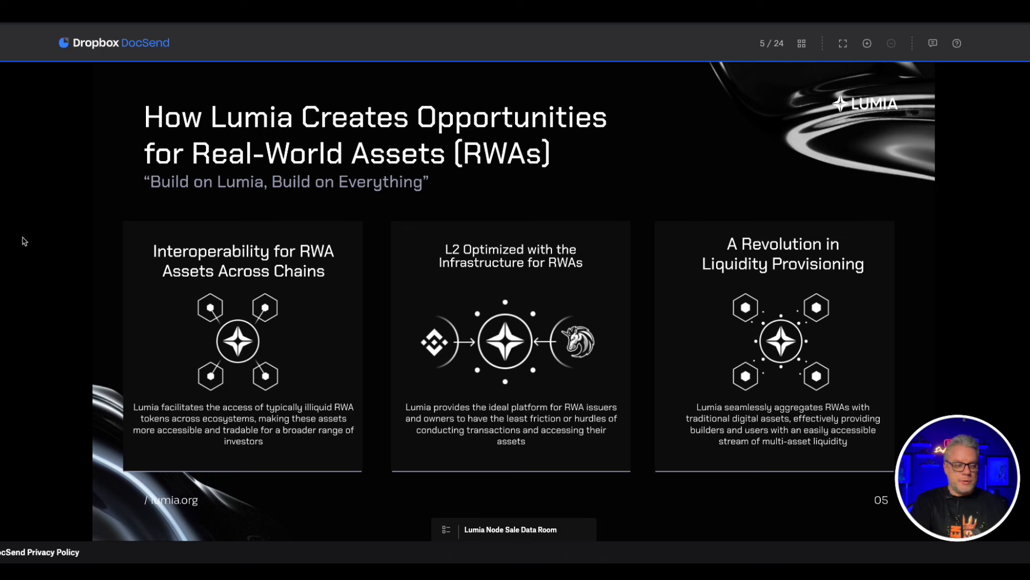
{"action": "mouse_move", "coordinate": [311, 152]}
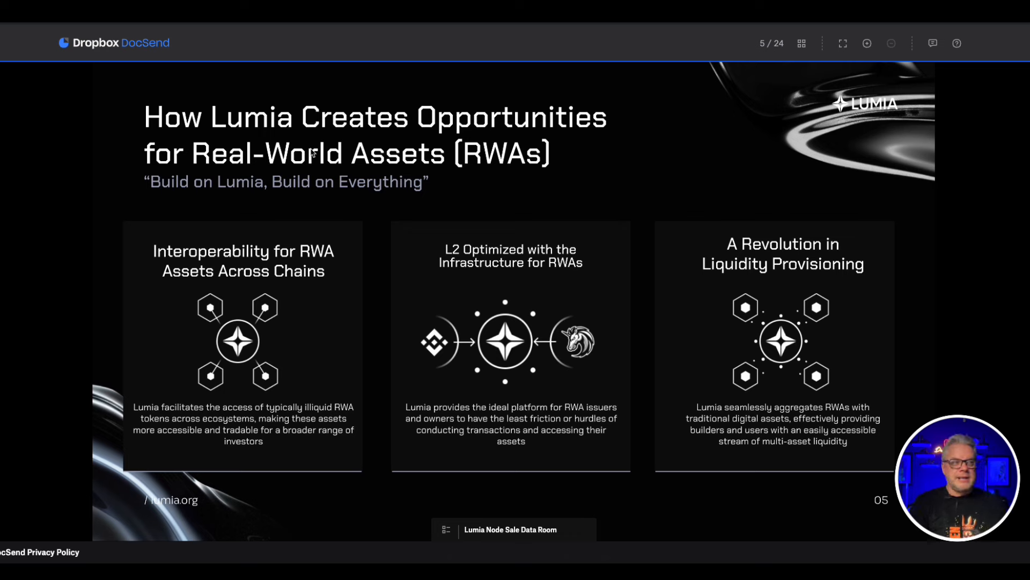
{"action": "mouse_move", "coordinate": [600, 310]}
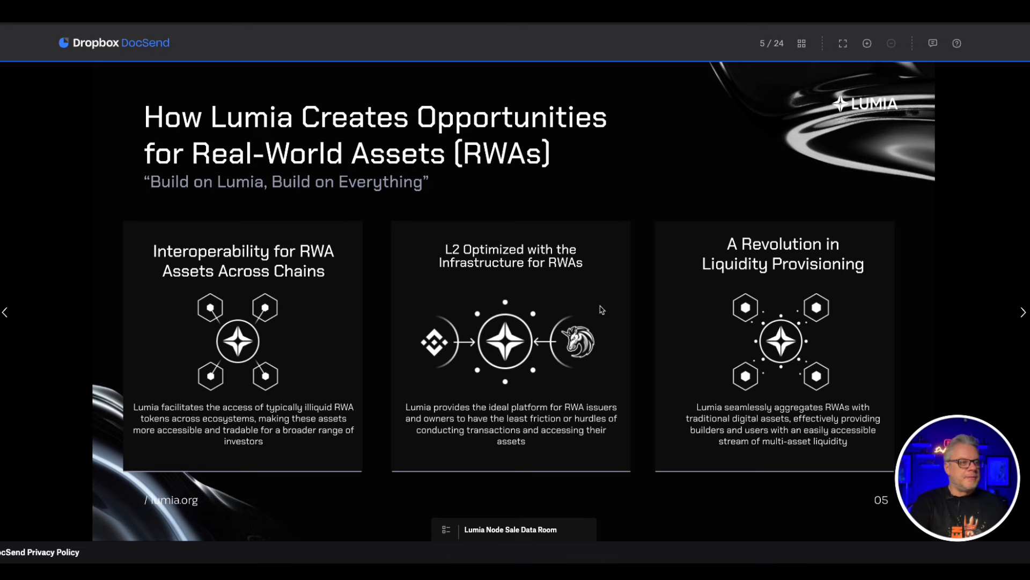
{"action": "left_click", "coordinate": [1023, 312]}
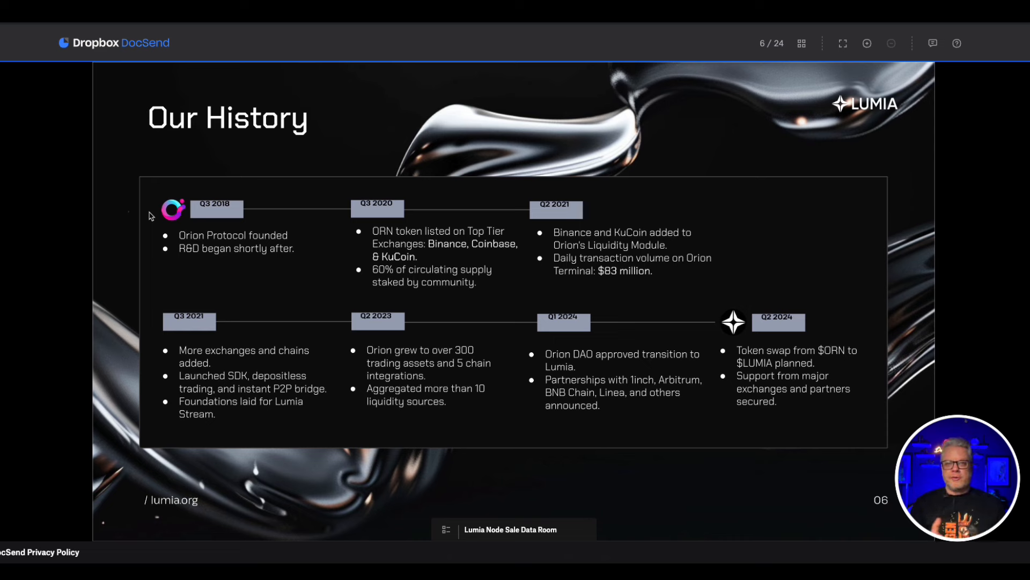
{"action": "mouse_move", "coordinate": [550, 412]}
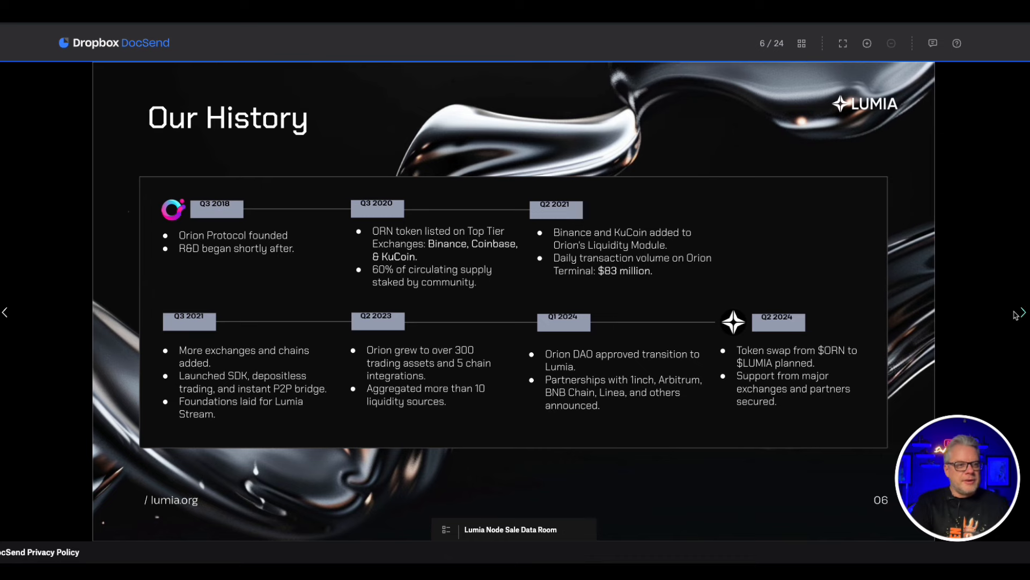
Advance past slide 7 to slide 8, Evolving to Something Much Bigger
{"action": "left_click", "coordinate": [1022, 312]}
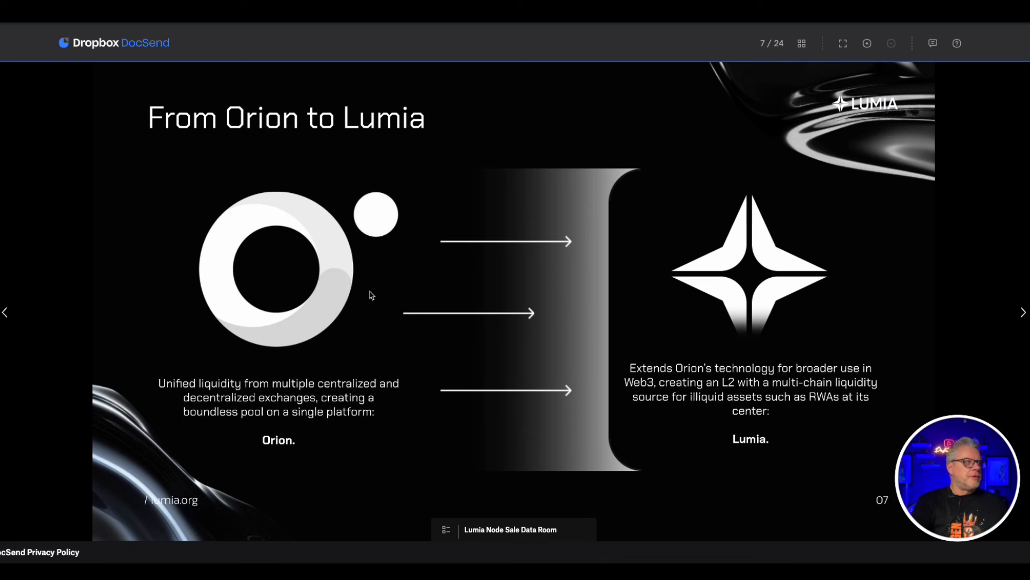
{"action": "left_click", "coordinate": [1022, 311]}
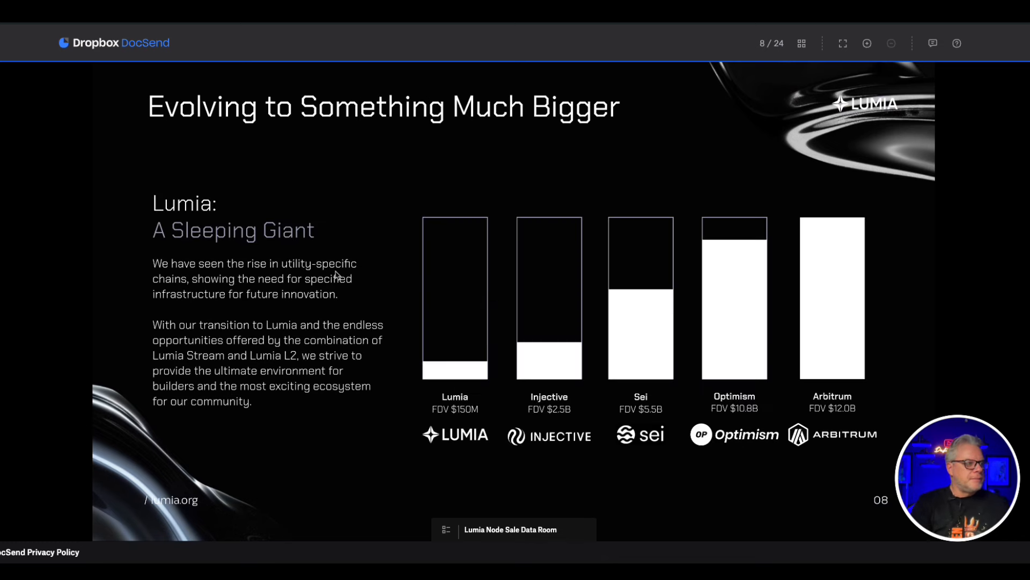
{"action": "mouse_move", "coordinate": [398, 416]}
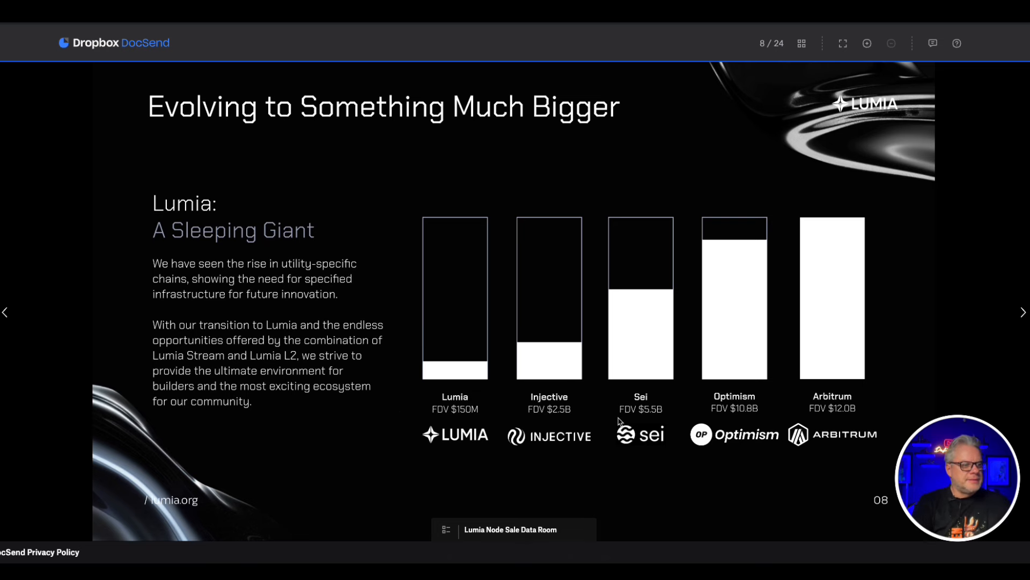
{"action": "mouse_move", "coordinate": [778, 412]}
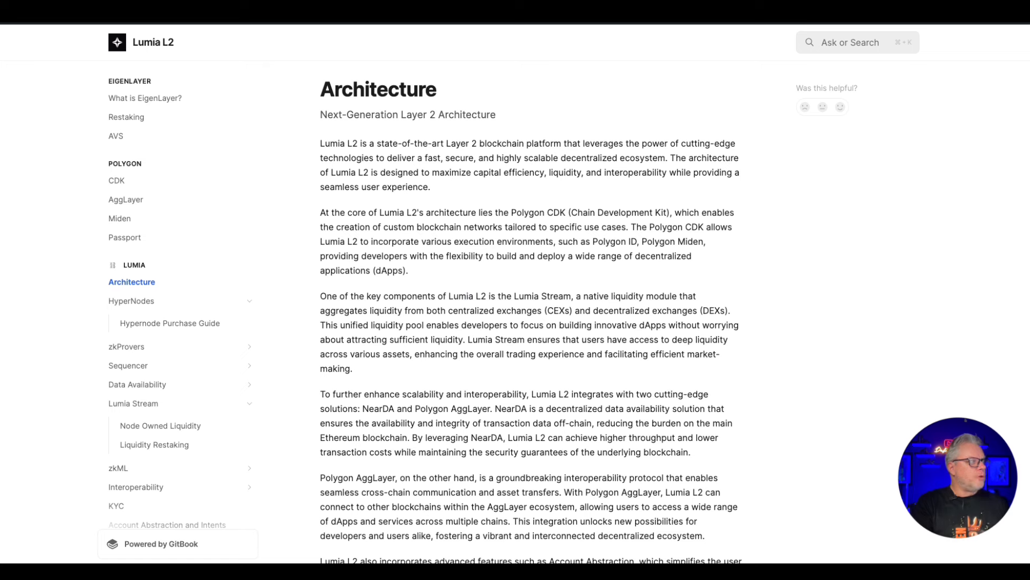
Open the HyperNodes docs page and scroll to the engagement list and HyperNode Rewards
{"action": "left_click", "coordinate": [131, 300]}
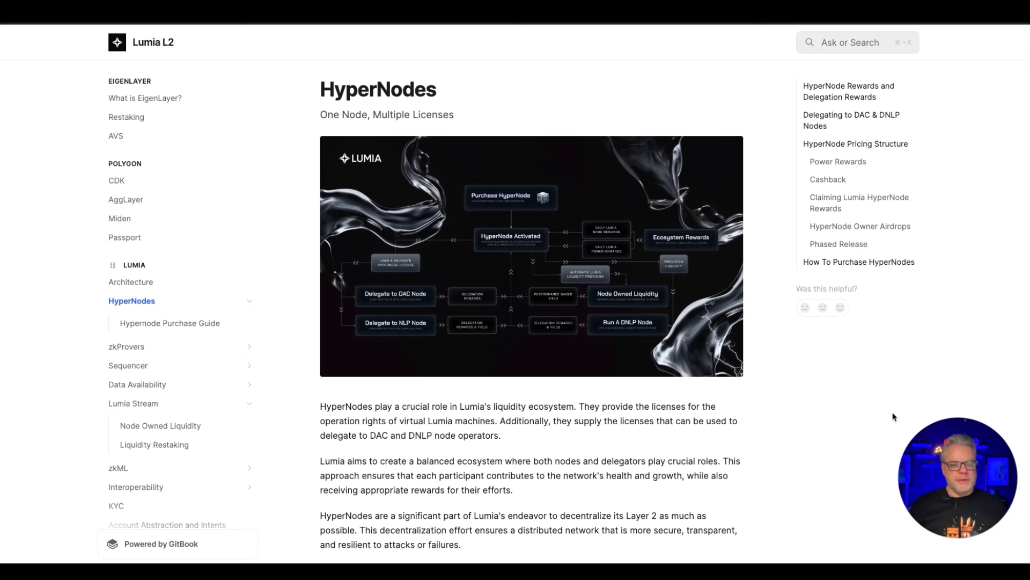
{"action": "mouse_move", "coordinate": [735, 492]}
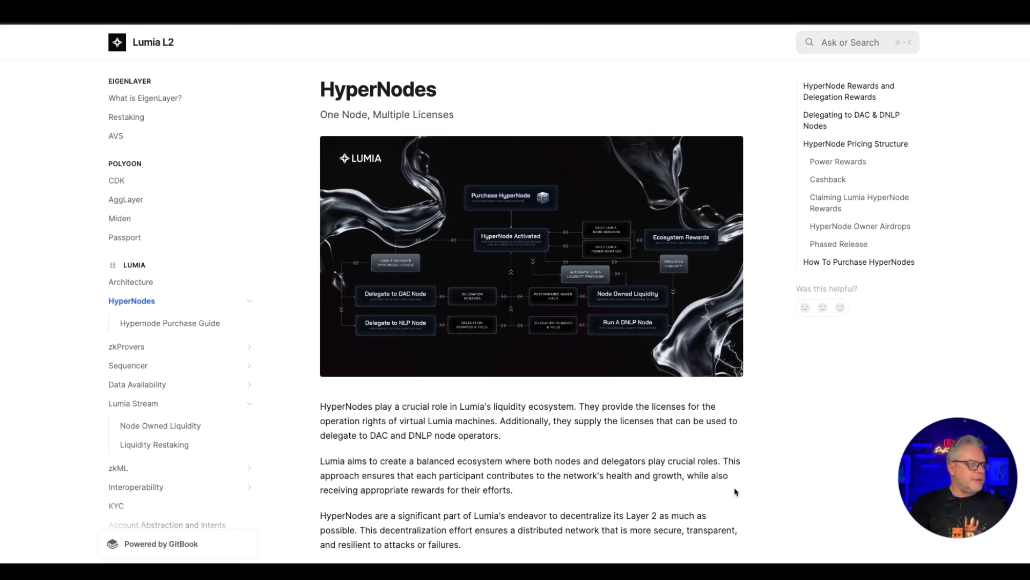
{"action": "scroll", "scroll_direction": "down", "scroll_amount": 3}
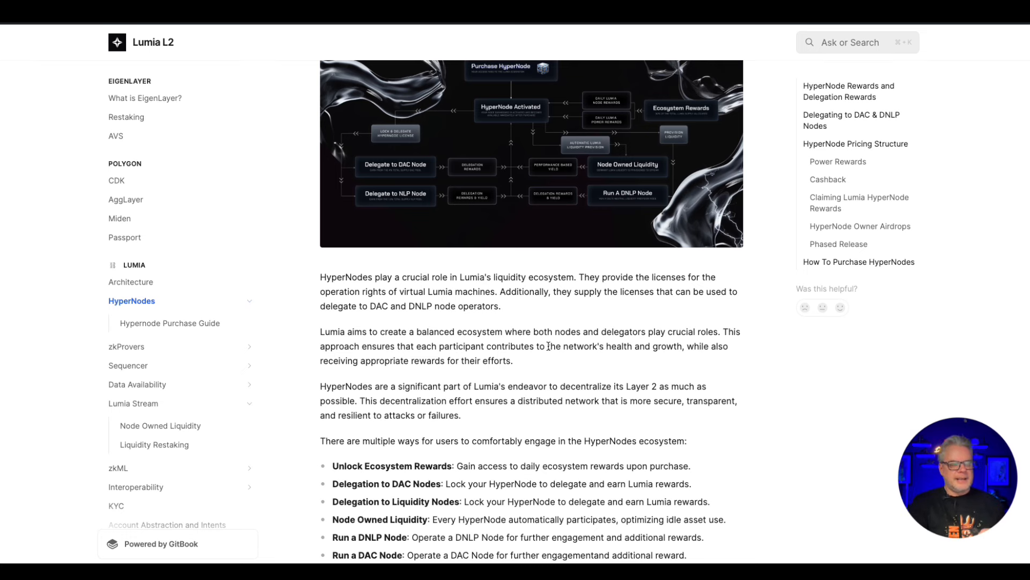
{"action": "mouse_move", "coordinate": [542, 373]}
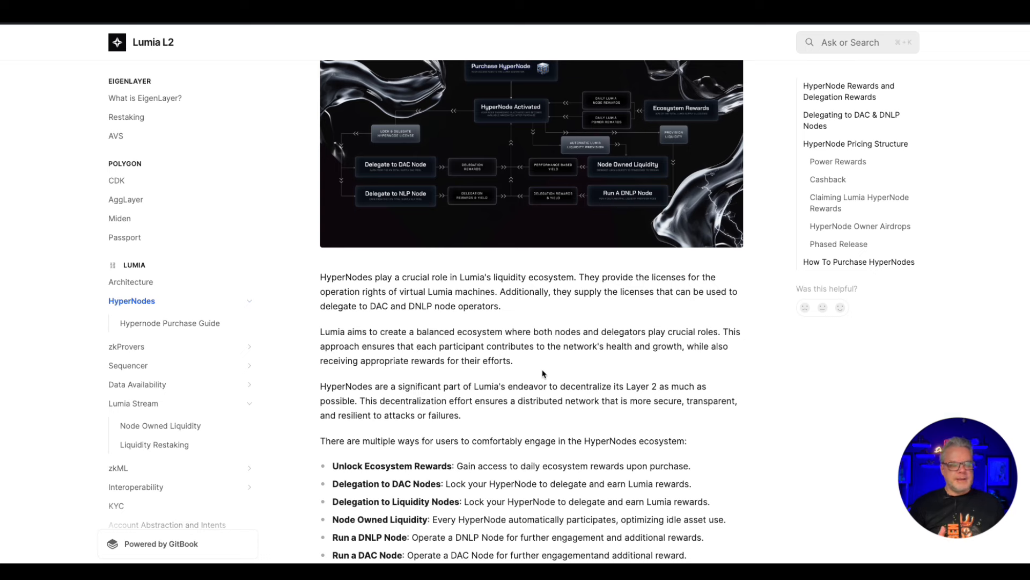
{"action": "scroll", "scroll_direction": "down", "scroll_amount": 3}
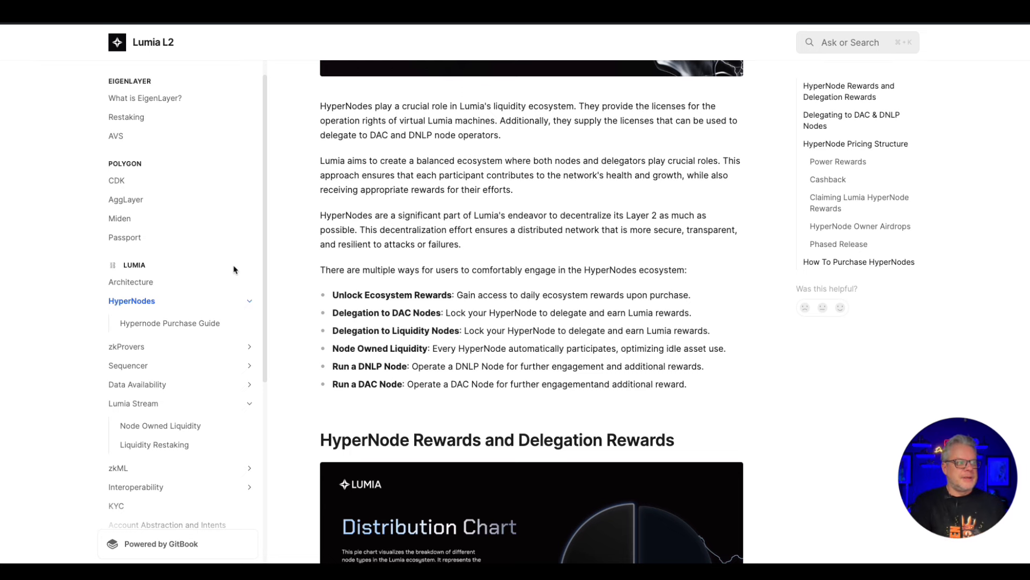
{"action": "mouse_move", "coordinate": [316, 274]}
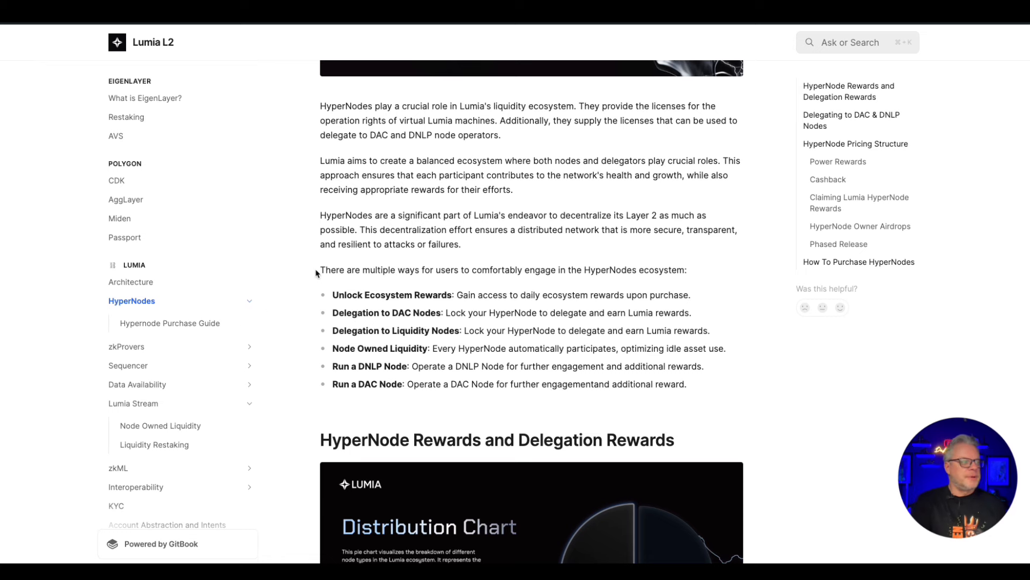
{"action": "mouse_move", "coordinate": [376, 298]}
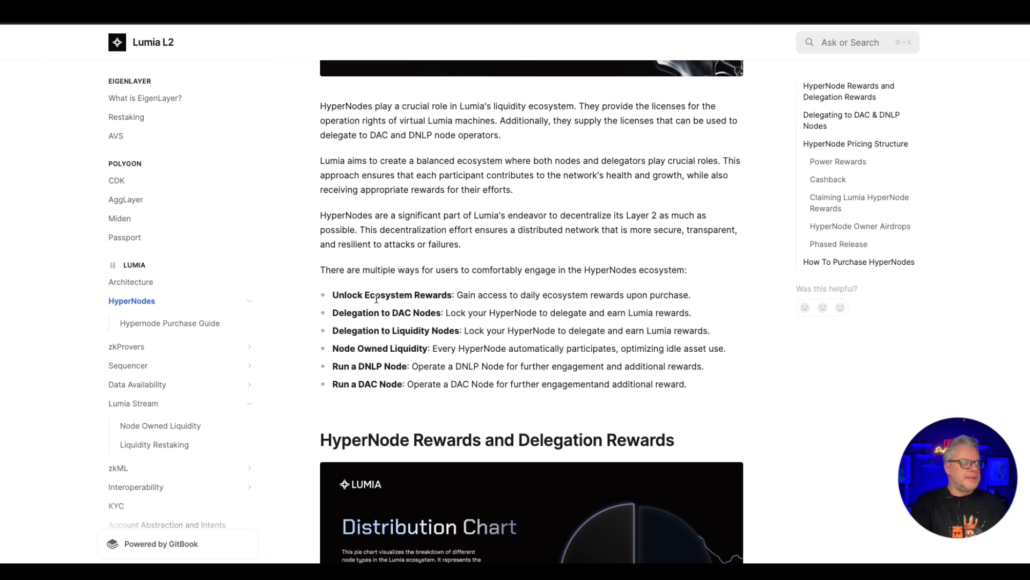
{"action": "scroll", "scroll_direction": "down", "scroll_amount": 3}
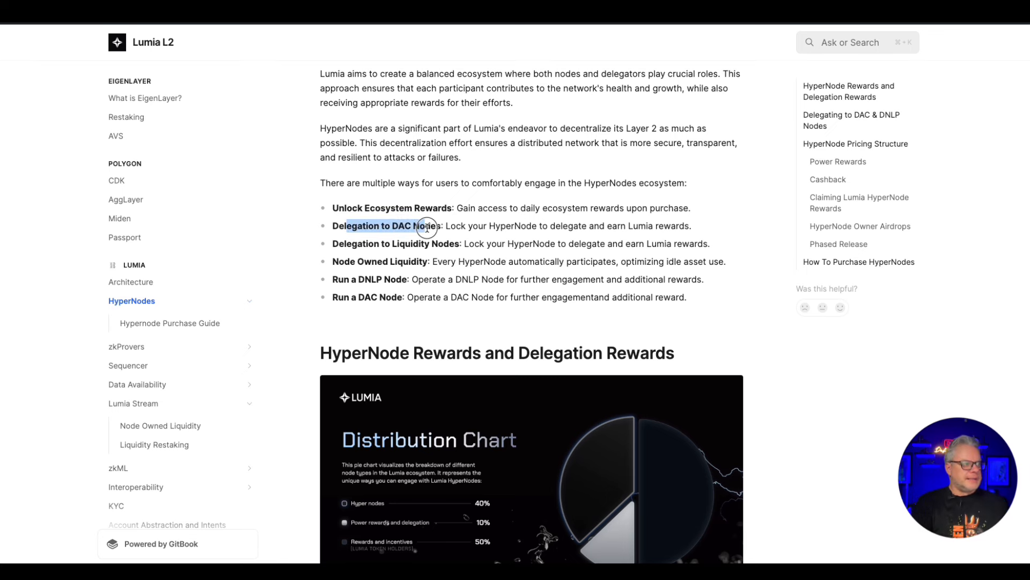
{"action": "mouse_move", "coordinate": [313, 254]}
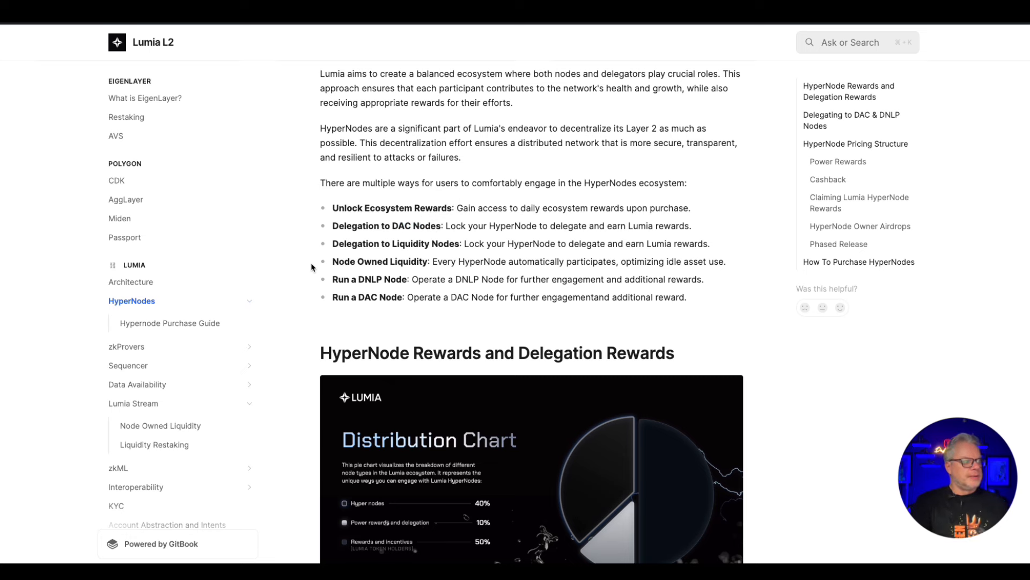
{"action": "mouse_move", "coordinate": [337, 313]}
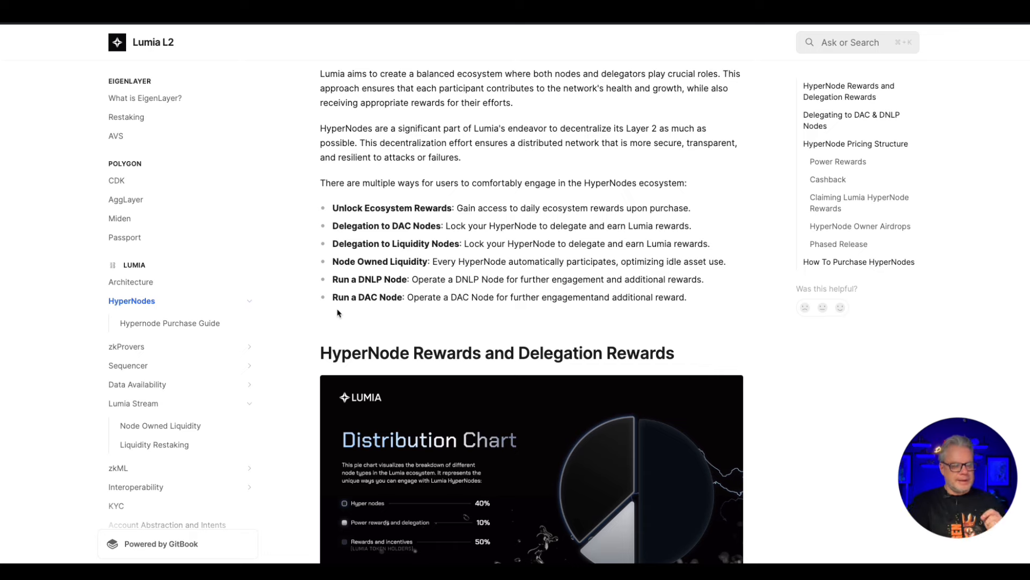
Read past the Distribution Chart to the Rewards Pool Emission Schedule for years 1–10
{"action": "scroll", "scroll_direction": "down", "scroll_amount": 3}
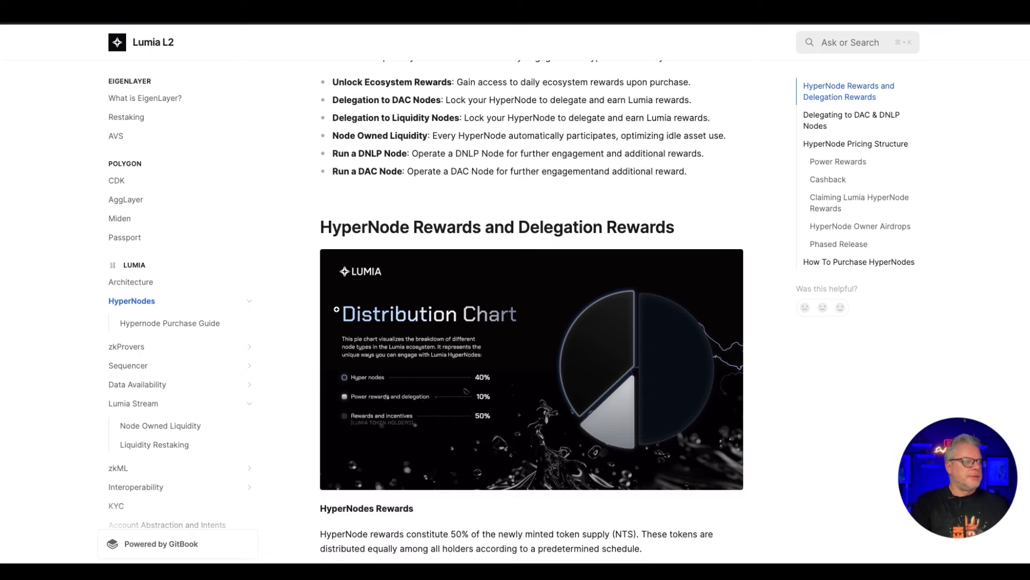
{"action": "scroll", "scroll_direction": "down", "scroll_amount": 3}
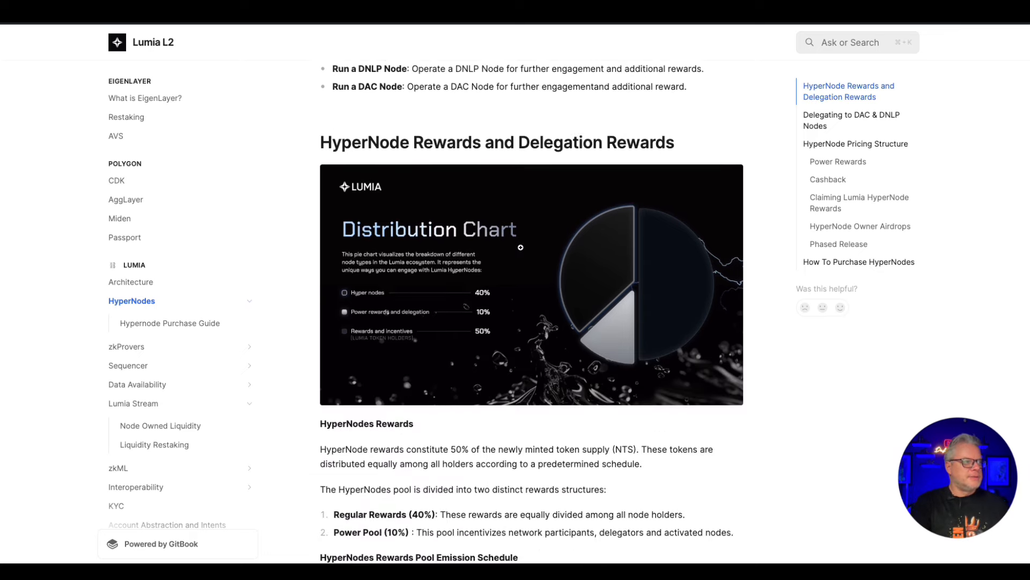
{"action": "left_click", "coordinate": [521, 247]}
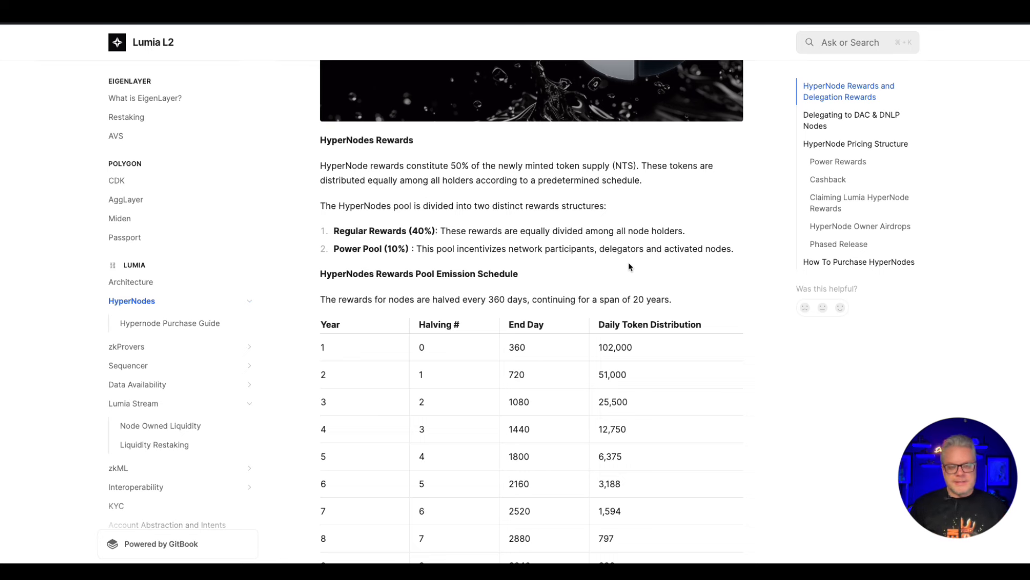
{"action": "mouse_move", "coordinate": [638, 316]}
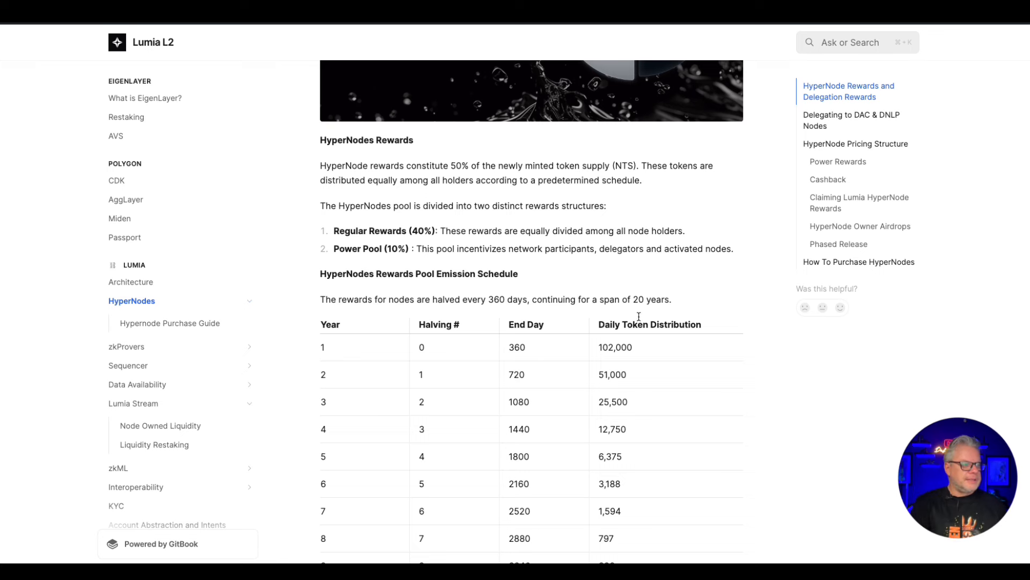
{"action": "double_click", "coordinate": [615, 347]}
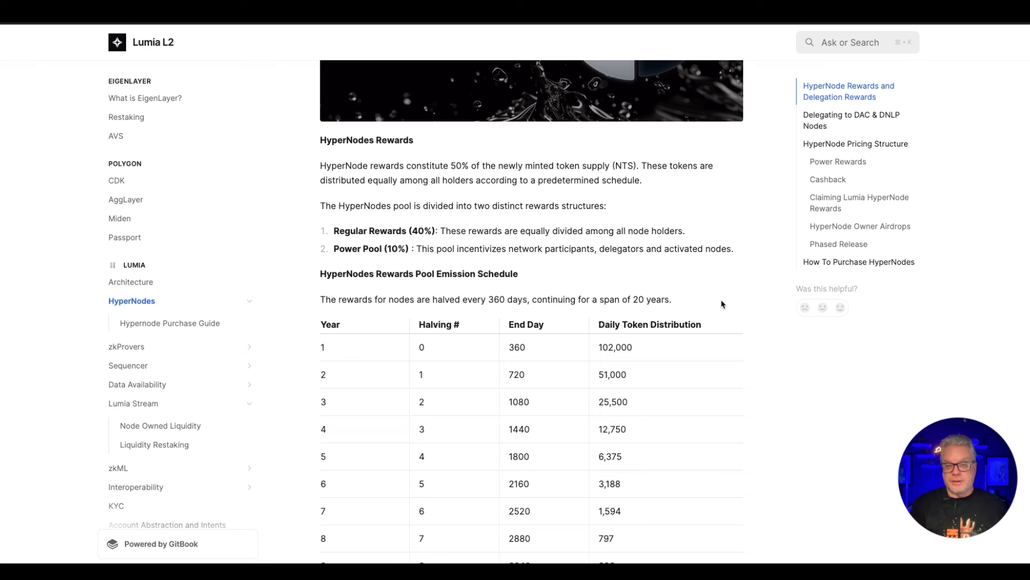
{"action": "mouse_move", "coordinate": [605, 347]}
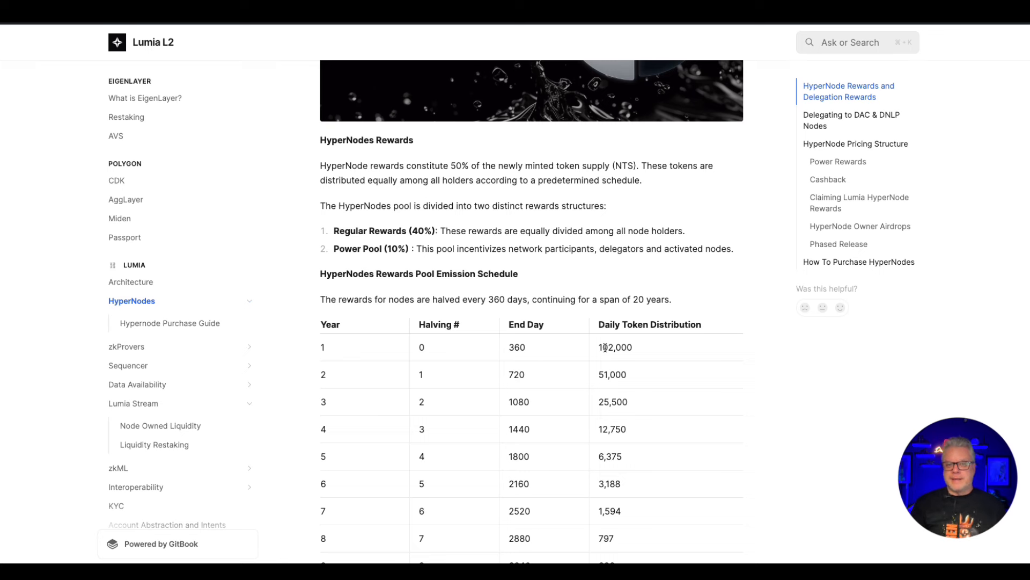
{"action": "mouse_move", "coordinate": [667, 366]}
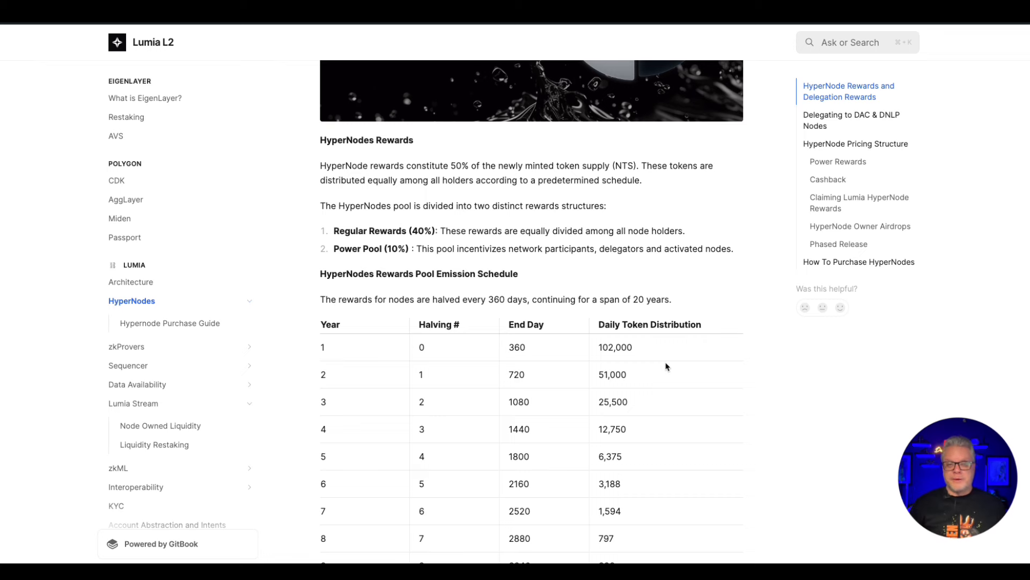
{"action": "scroll", "scroll_direction": "down", "scroll_amount": 3}
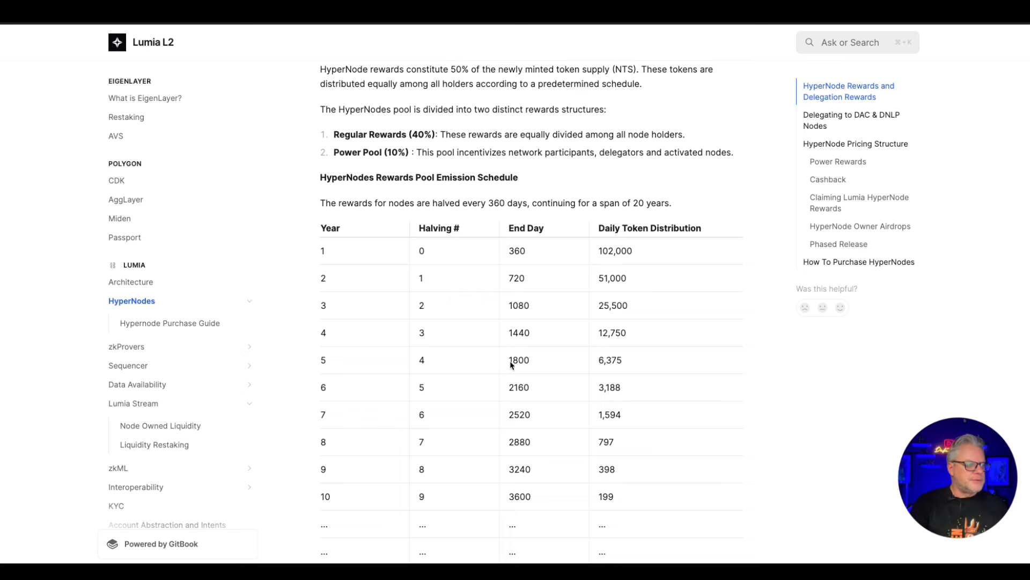
Scroll to the Delegation Rewards and Delegating to DAC & DNLP Nodes sections
{"action": "scroll", "scroll_direction": "down", "scroll_amount": 3}
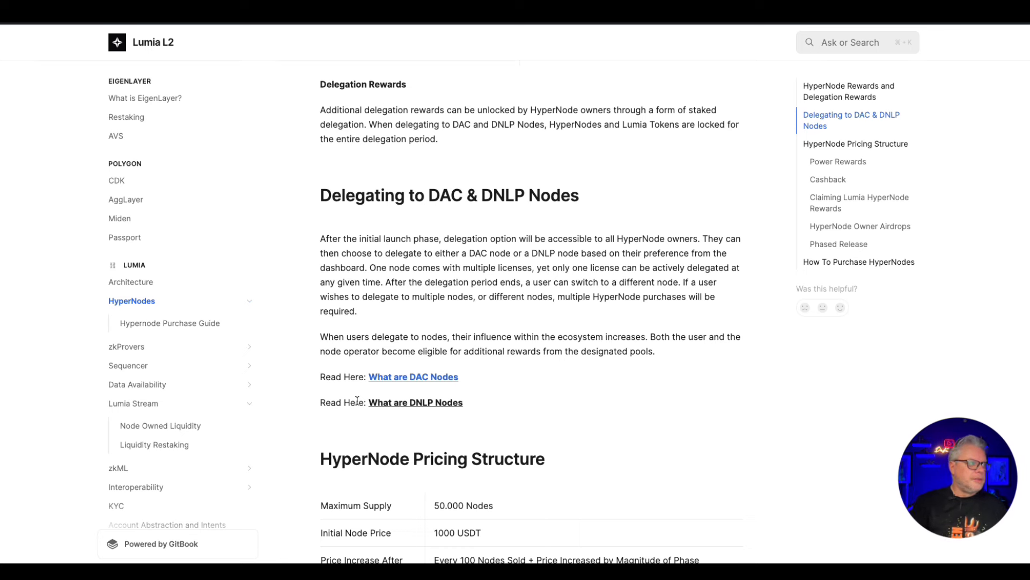
{"action": "mouse_move", "coordinate": [443, 224]}
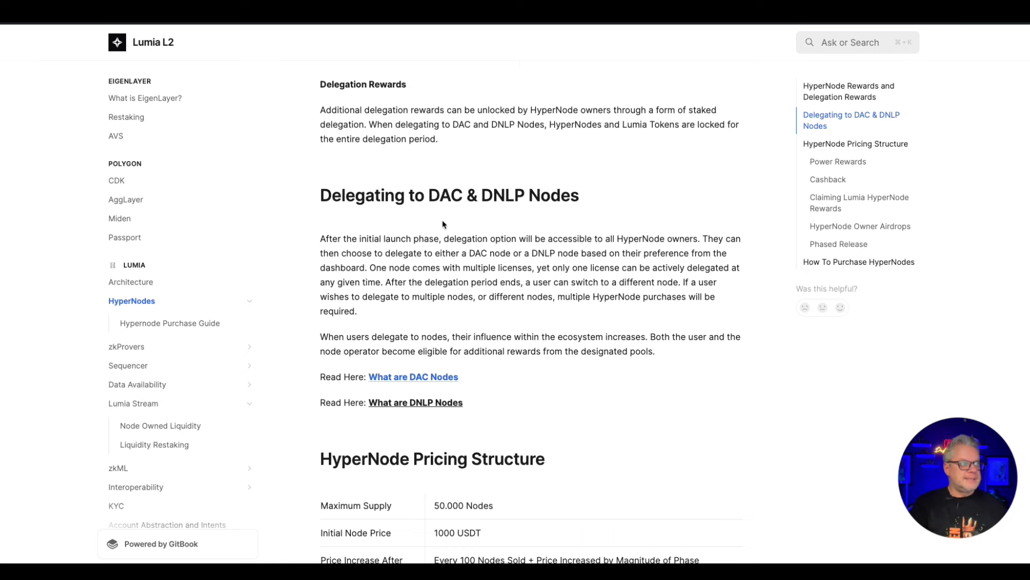
{"action": "mouse_move", "coordinate": [456, 250]}
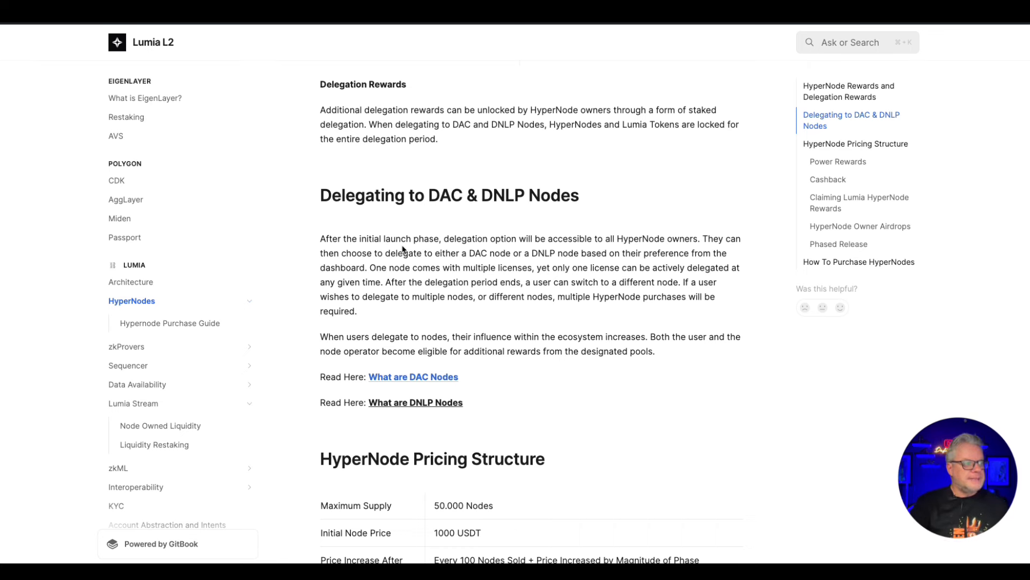
{"action": "mouse_move", "coordinate": [560, 298]}
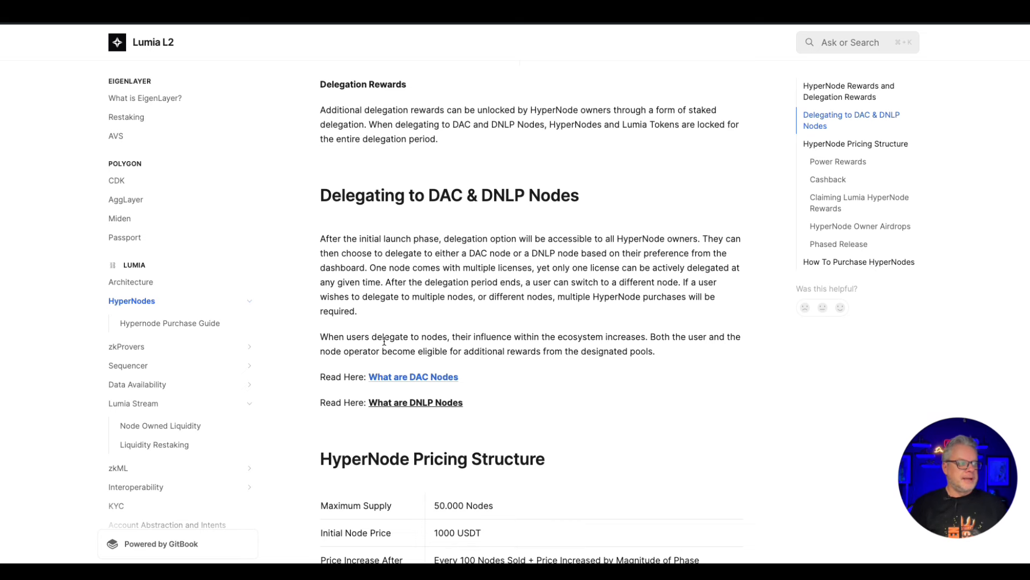
{"action": "mouse_move", "coordinate": [556, 349]}
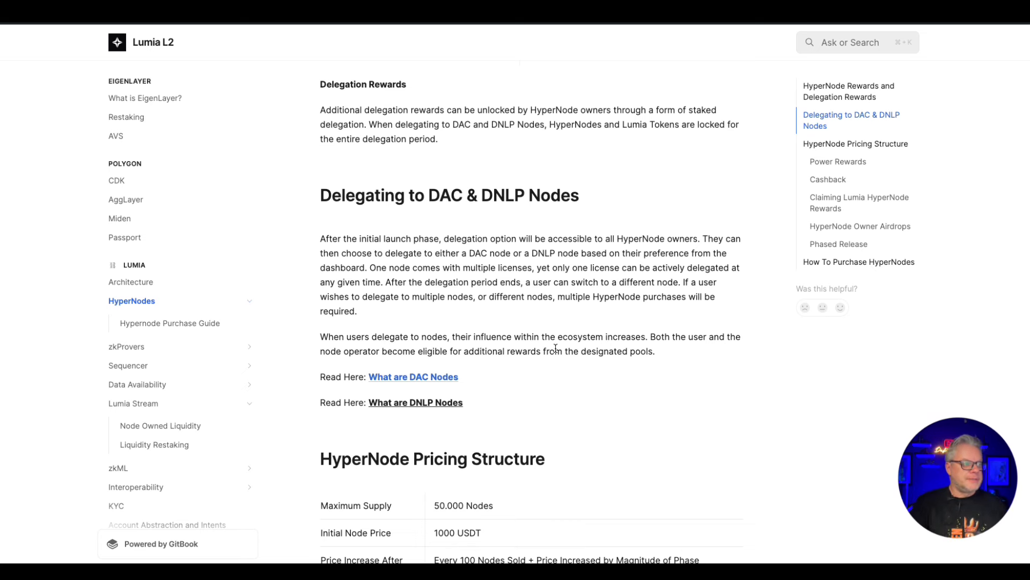
Jump to HyperNode Pricing Structure via the right-hand page outline
{"action": "scroll", "scroll_direction": "up", "scroll_amount": 3}
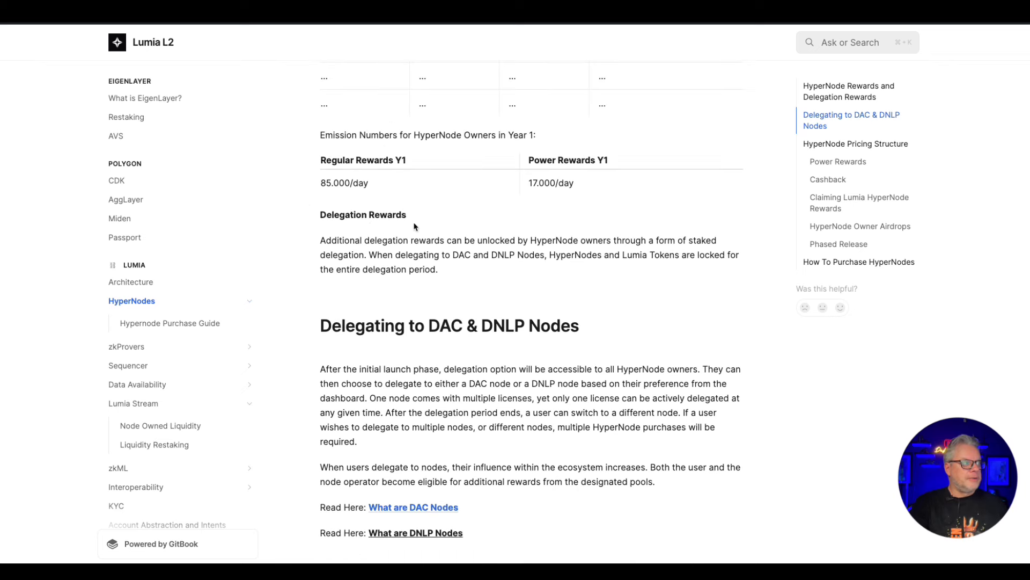
{"action": "mouse_move", "coordinate": [352, 168]}
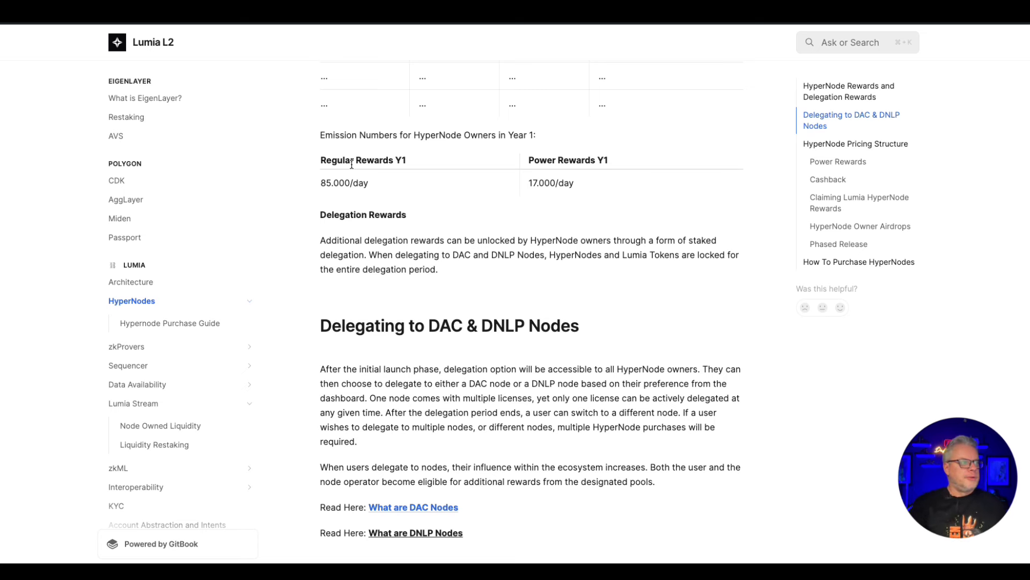
{"action": "mouse_move", "coordinate": [533, 206]}
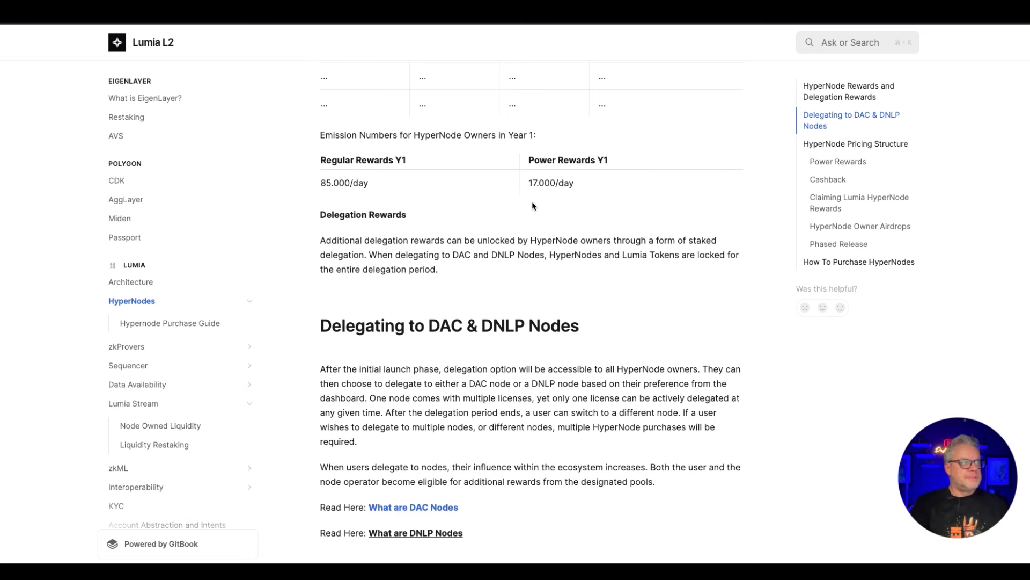
{"action": "mouse_move", "coordinate": [527, 187]}
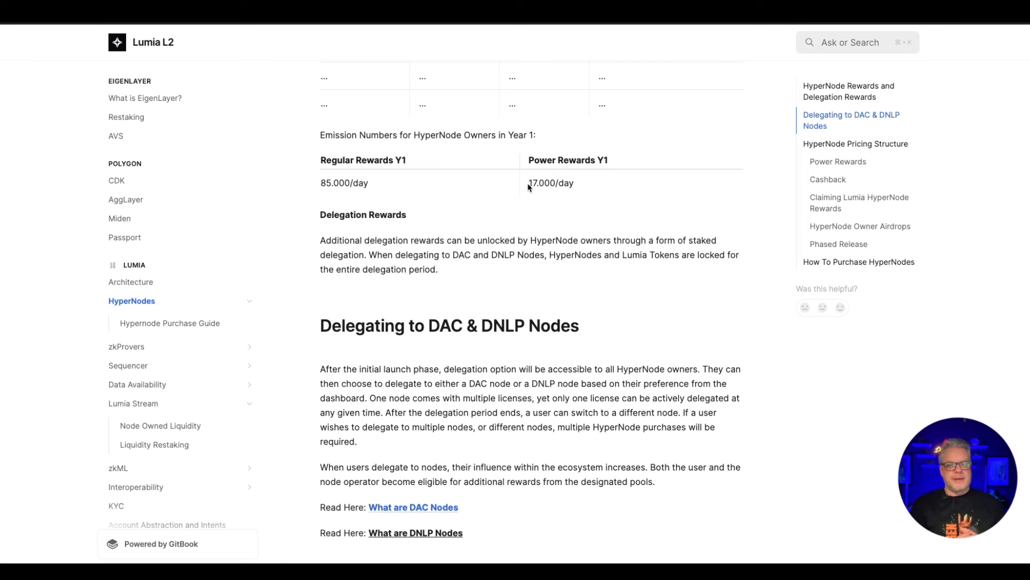
{"action": "mouse_move", "coordinate": [692, 283]}
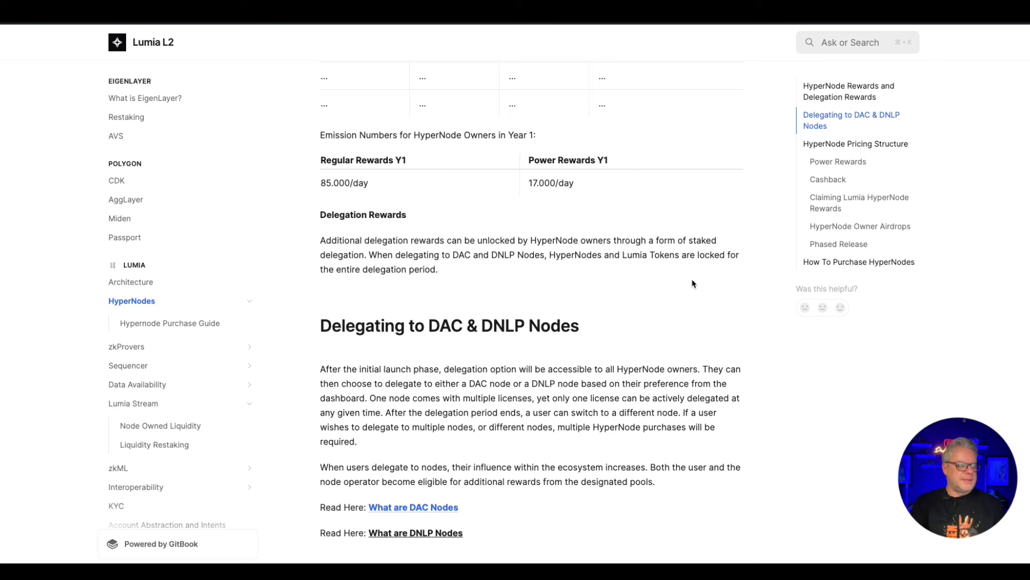
{"action": "left_click", "coordinate": [855, 143]}
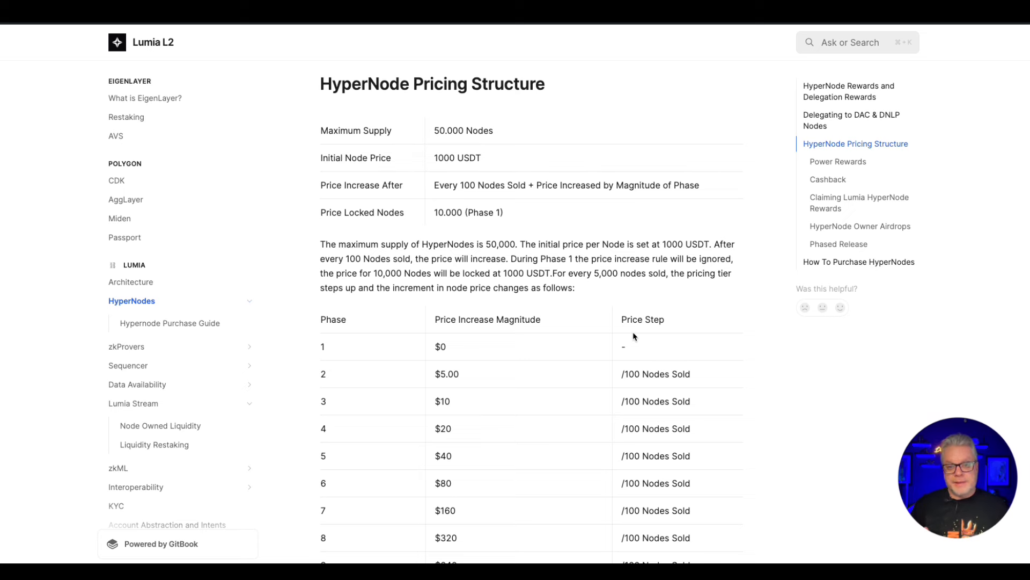
{"action": "mouse_move", "coordinate": [427, 138]}
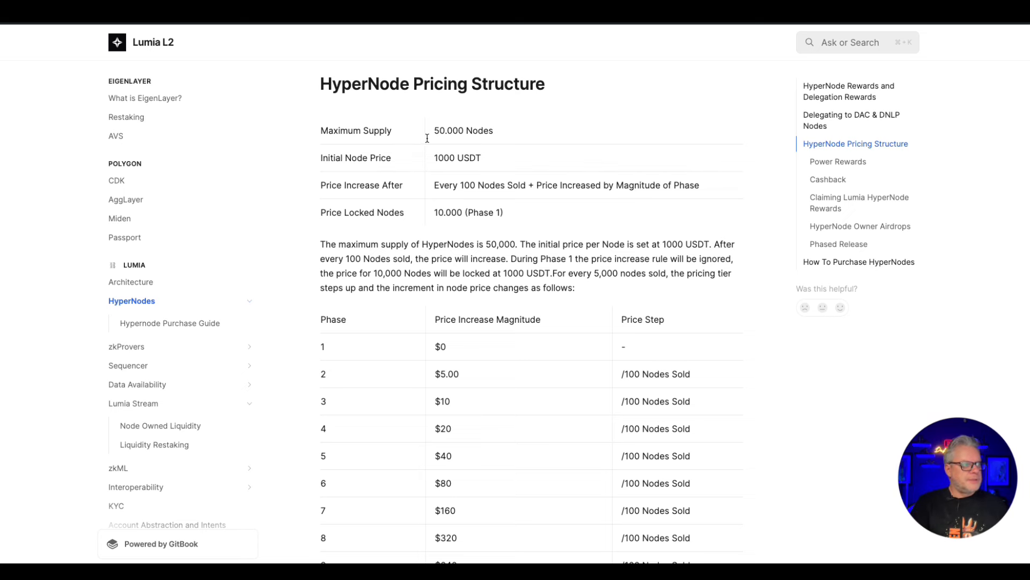
Scroll past the phase pricing table and example to the Referral Power table
{"action": "scroll", "scroll_direction": "down", "scroll_amount": 3}
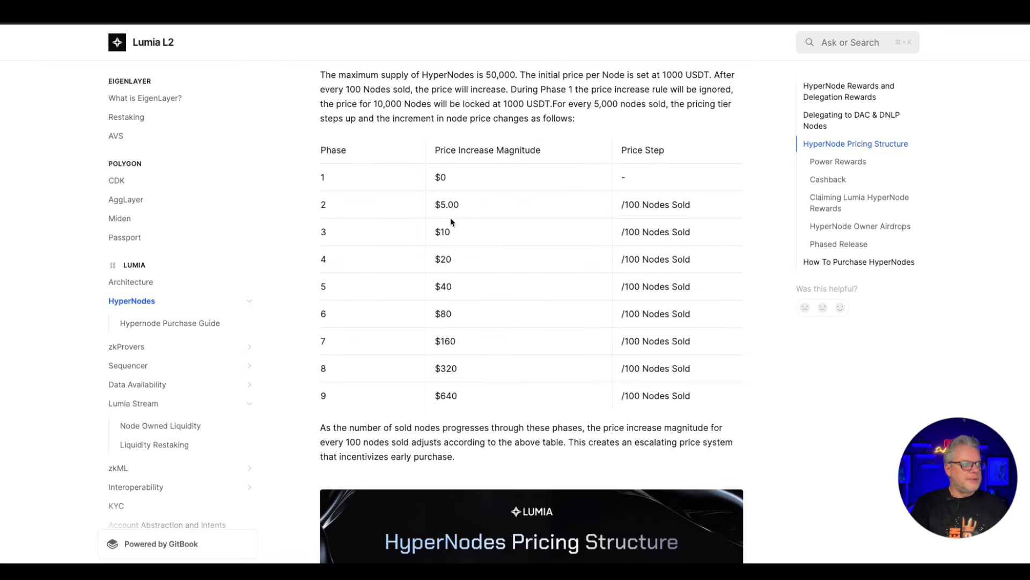
{"action": "mouse_move", "coordinate": [407, 218]}
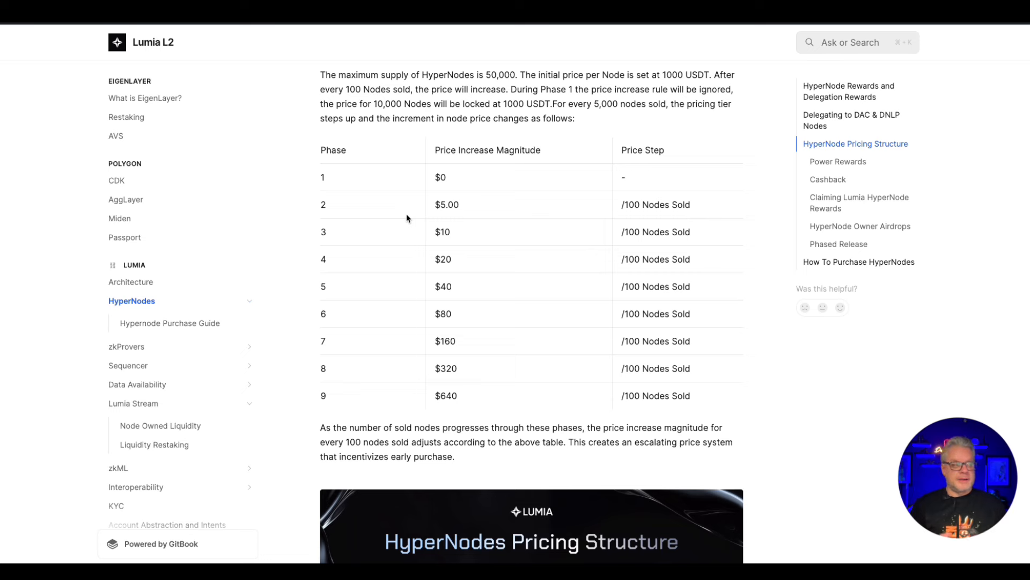
{"action": "scroll", "scroll_direction": "down", "scroll_amount": 3}
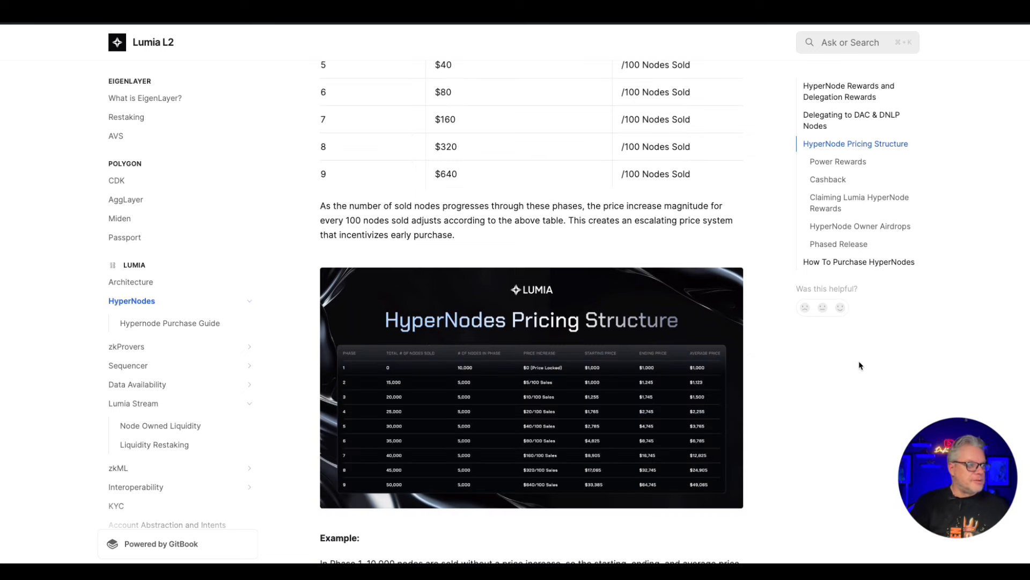
{"action": "scroll", "scroll_direction": "down", "scroll_amount": 3}
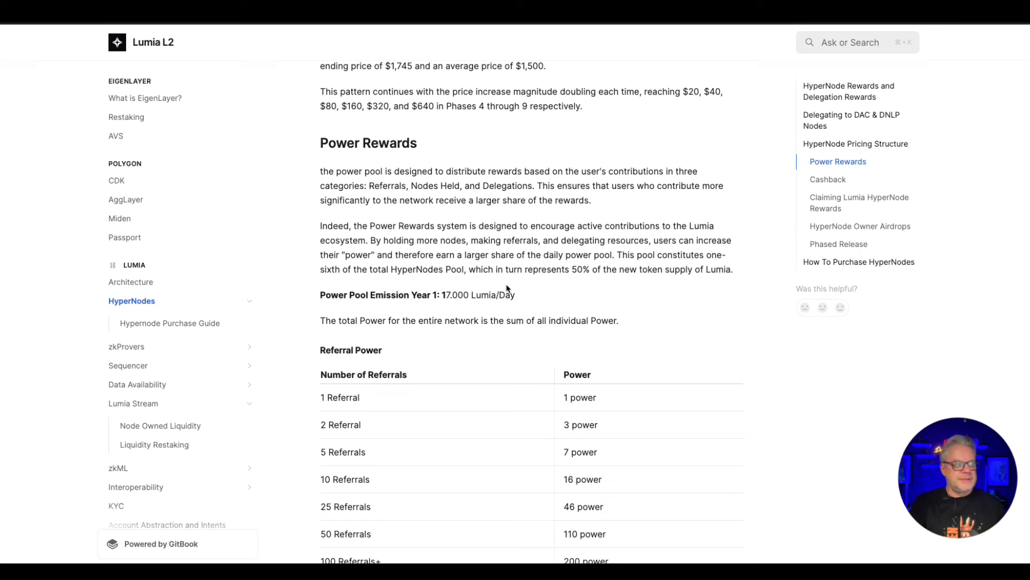
{"action": "mouse_move", "coordinate": [570, 270]}
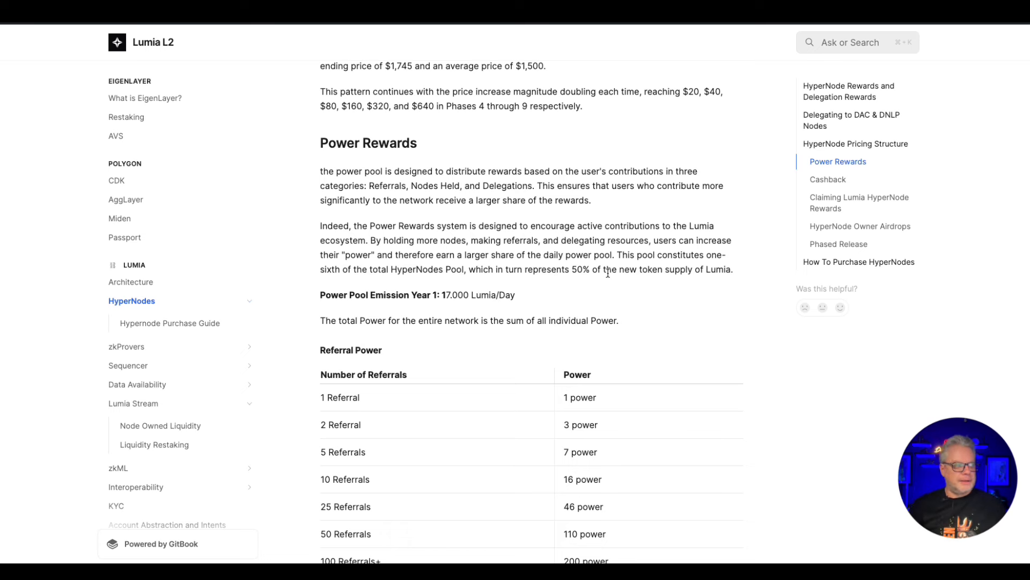
Scroll past the Nodes Hold and Delegations Power tables to the Cashback referral percentages
{"action": "scroll", "scroll_direction": "down", "scroll_amount": 3}
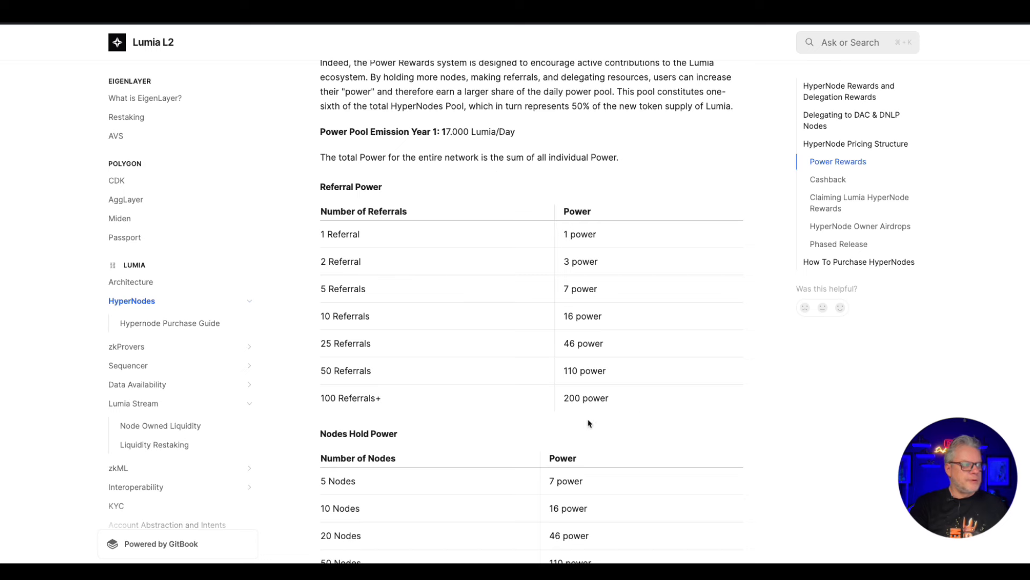
{"action": "scroll", "scroll_direction": "down", "scroll_amount": 3}
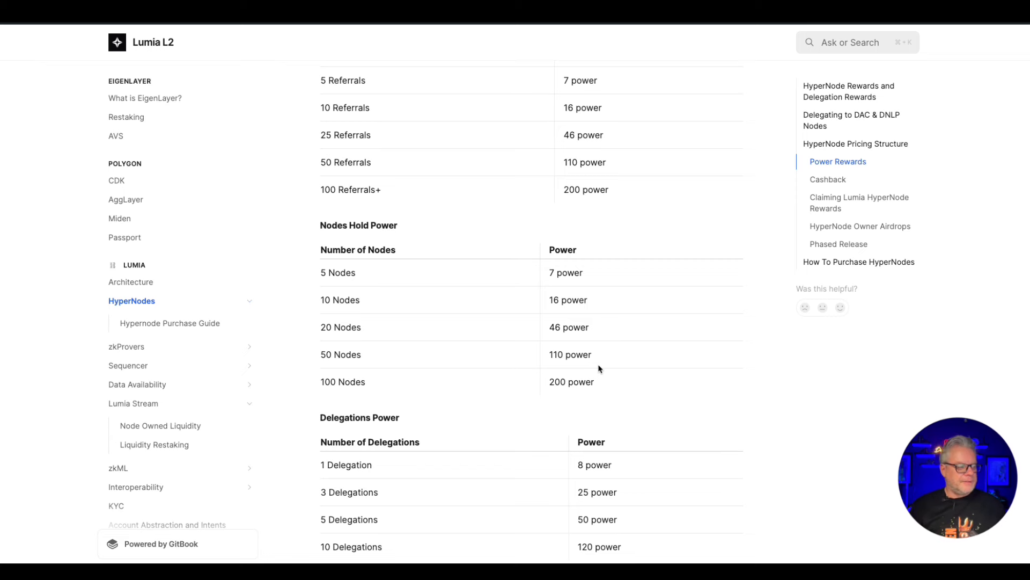
{"action": "scroll", "scroll_direction": "down", "scroll_amount": 3}
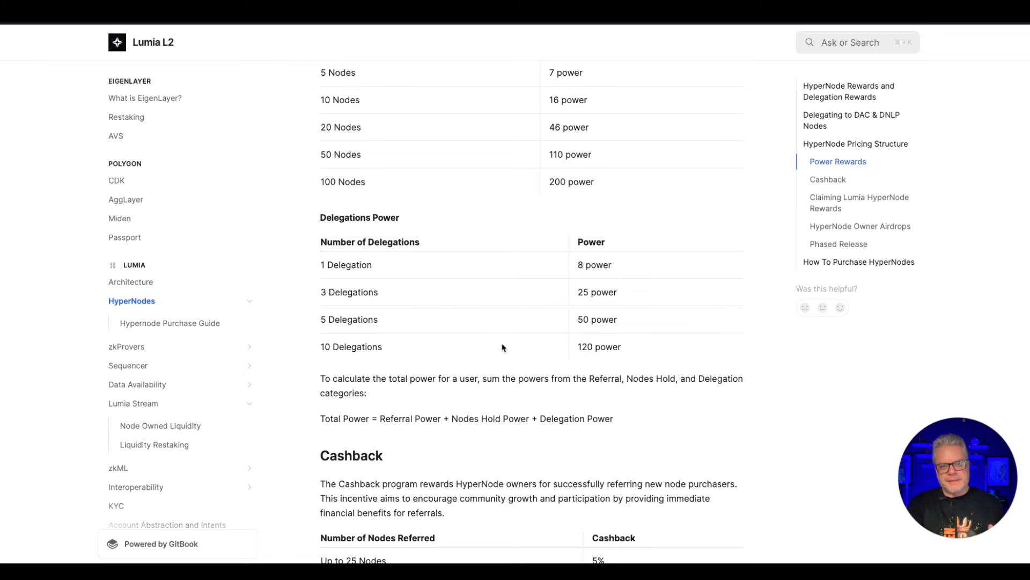
{"action": "mouse_move", "coordinate": [515, 354]}
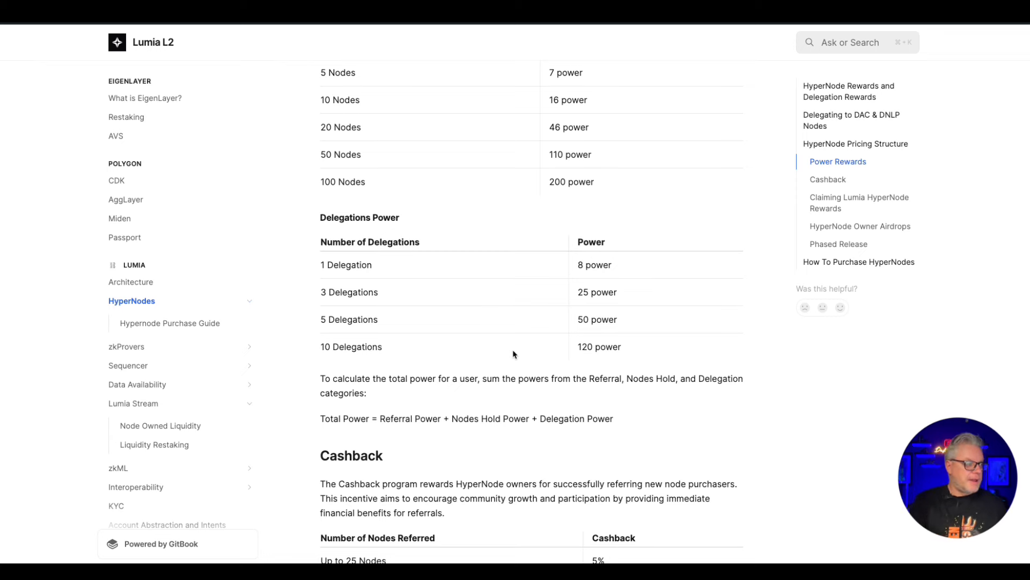
{"action": "scroll", "scroll_direction": "down", "scroll_amount": 3}
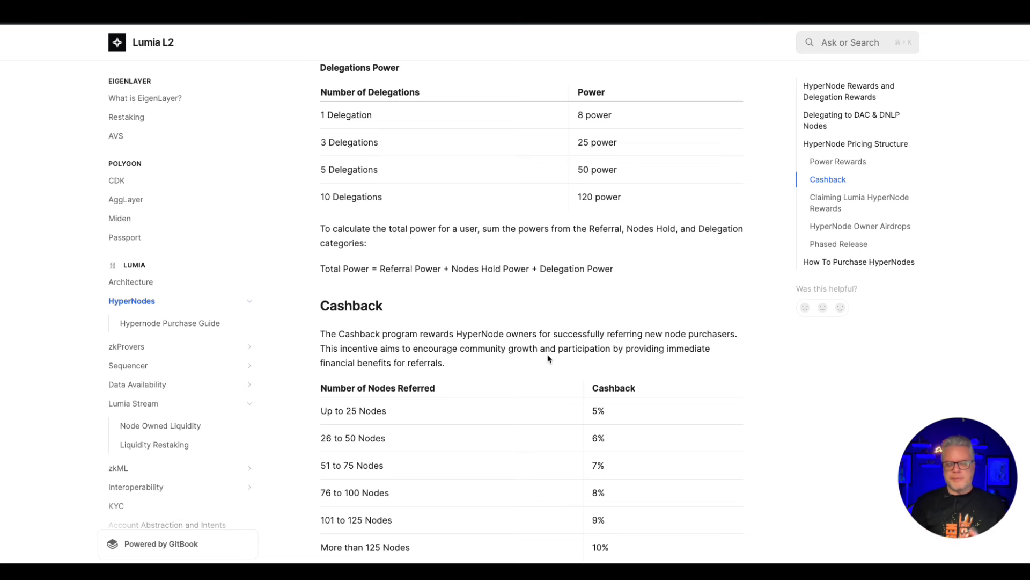
{"action": "mouse_move", "coordinate": [590, 367]}
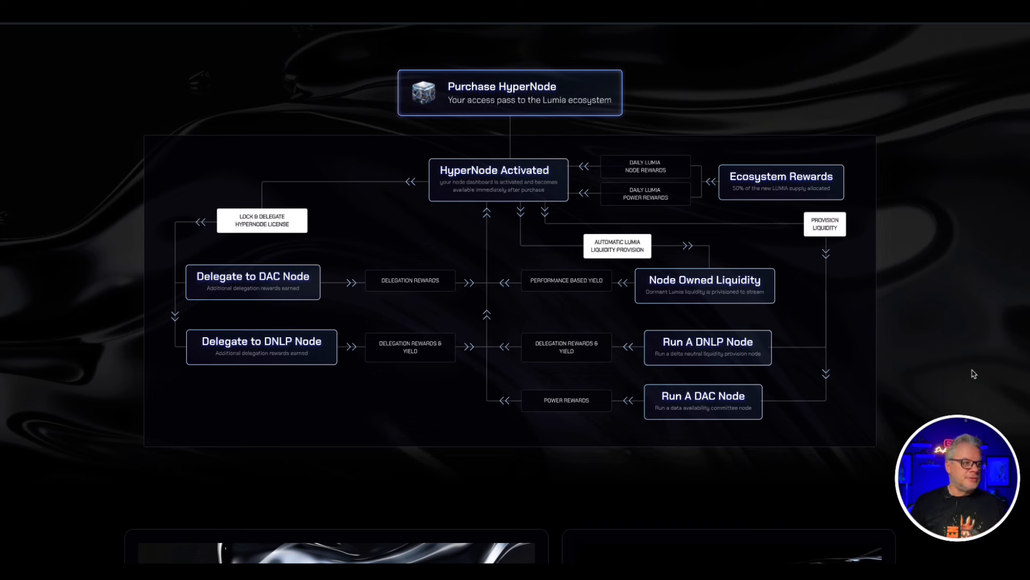
{"action": "mouse_move", "coordinate": [685, 308]}
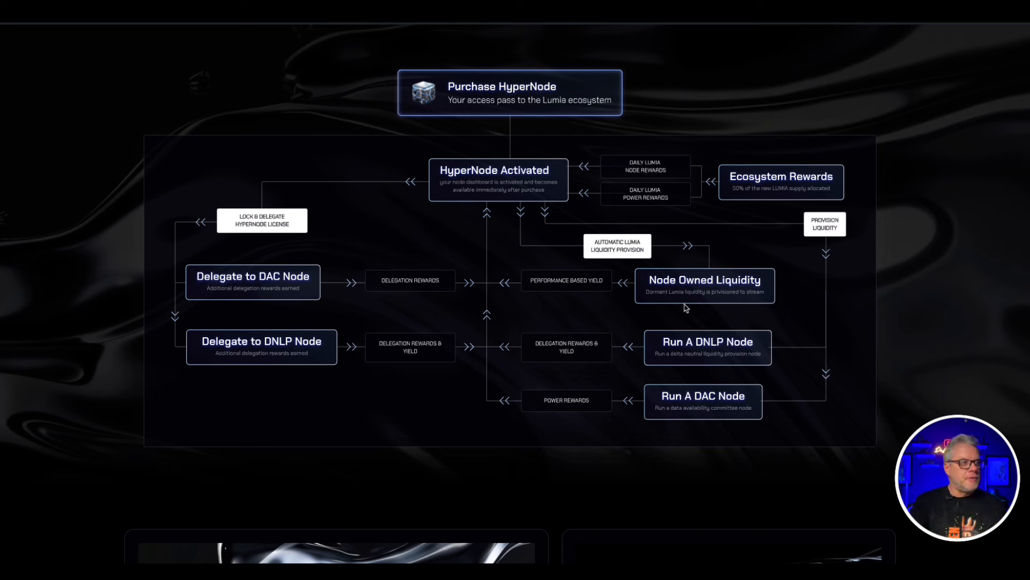
{"action": "mouse_move", "coordinate": [248, 187]}
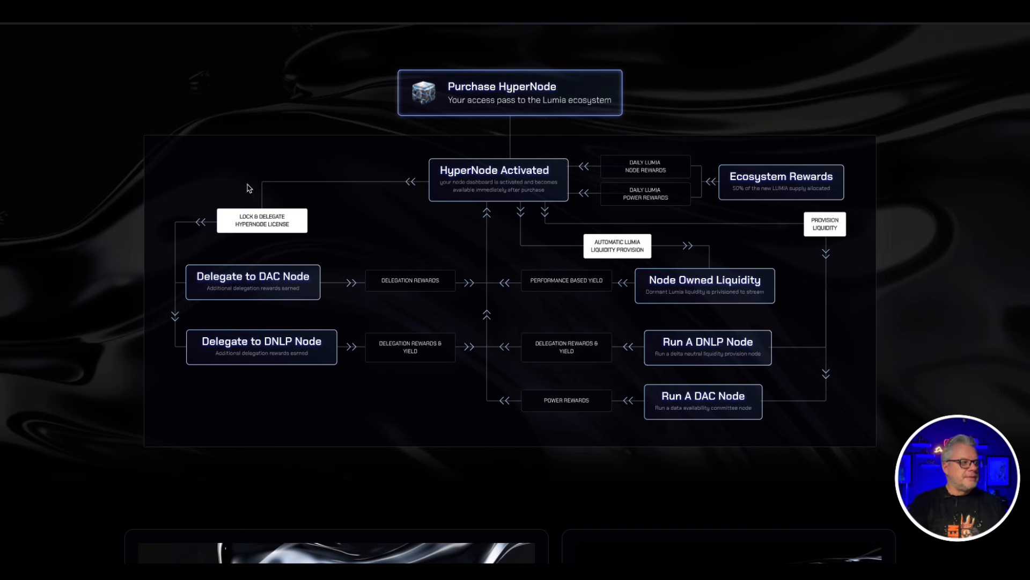
{"action": "mouse_move", "coordinate": [364, 364]}
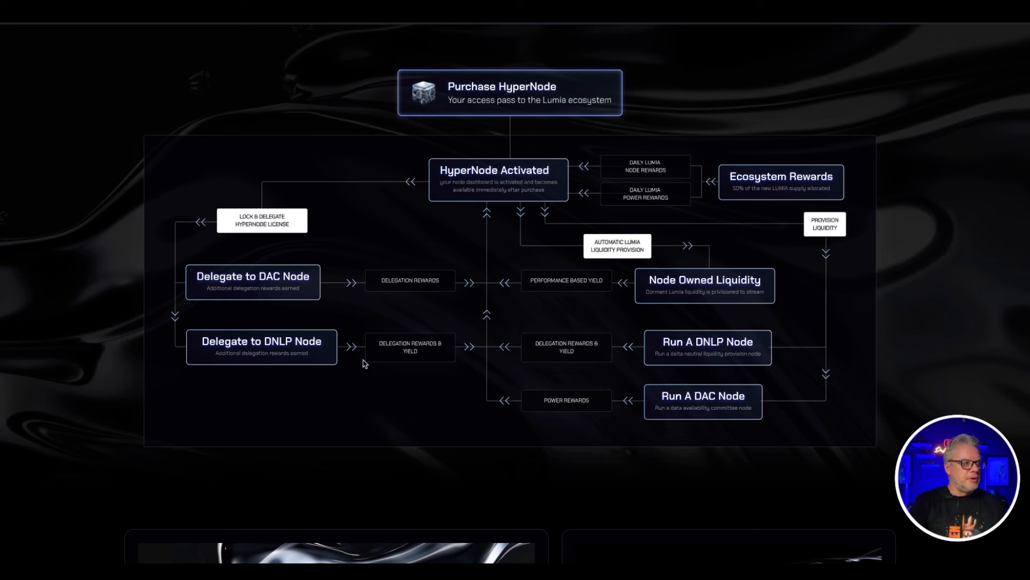
{"action": "mouse_move", "coordinate": [630, 156]}
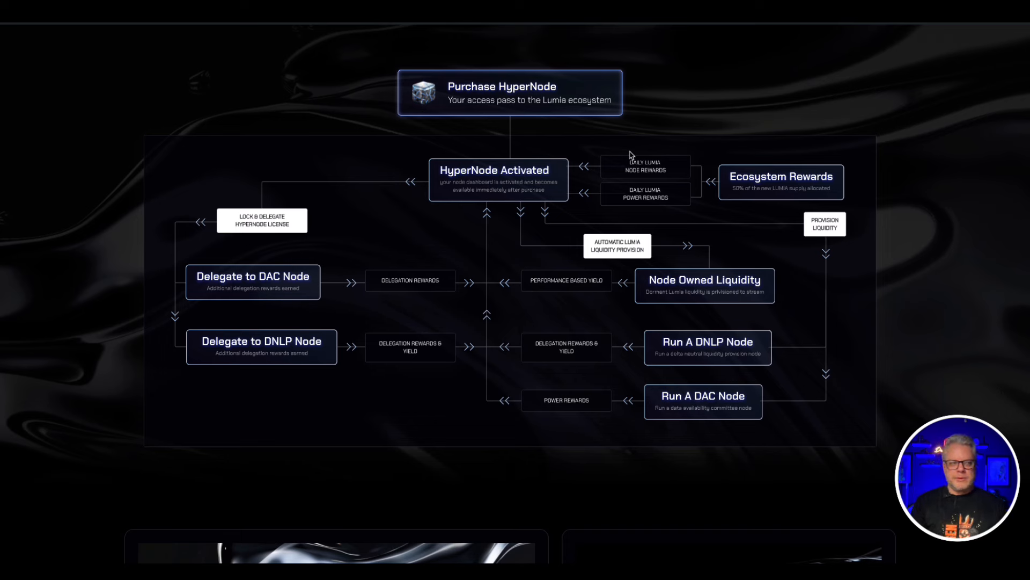
{"action": "mouse_move", "coordinate": [626, 204]}
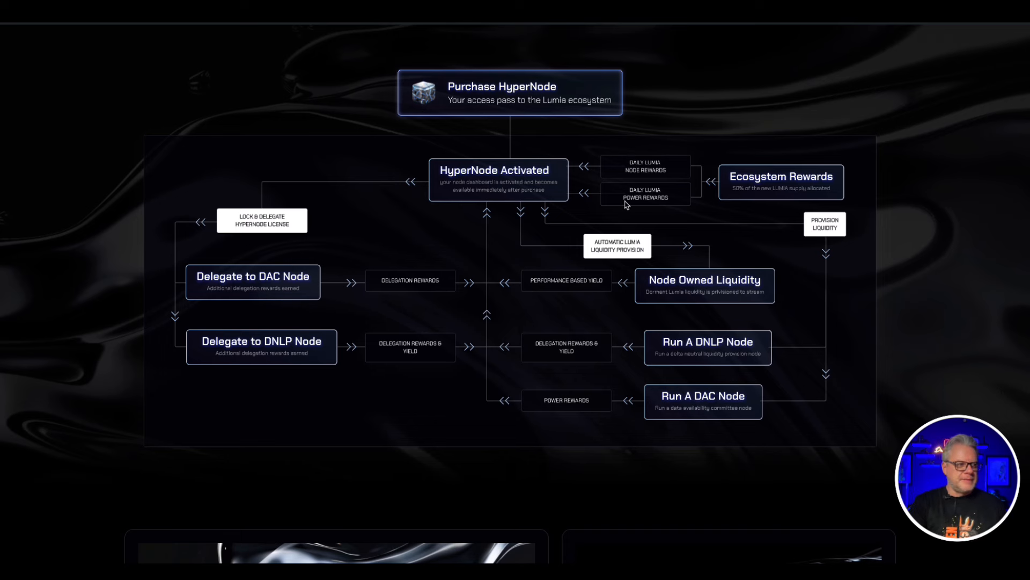
{"action": "mouse_move", "coordinate": [671, 219]}
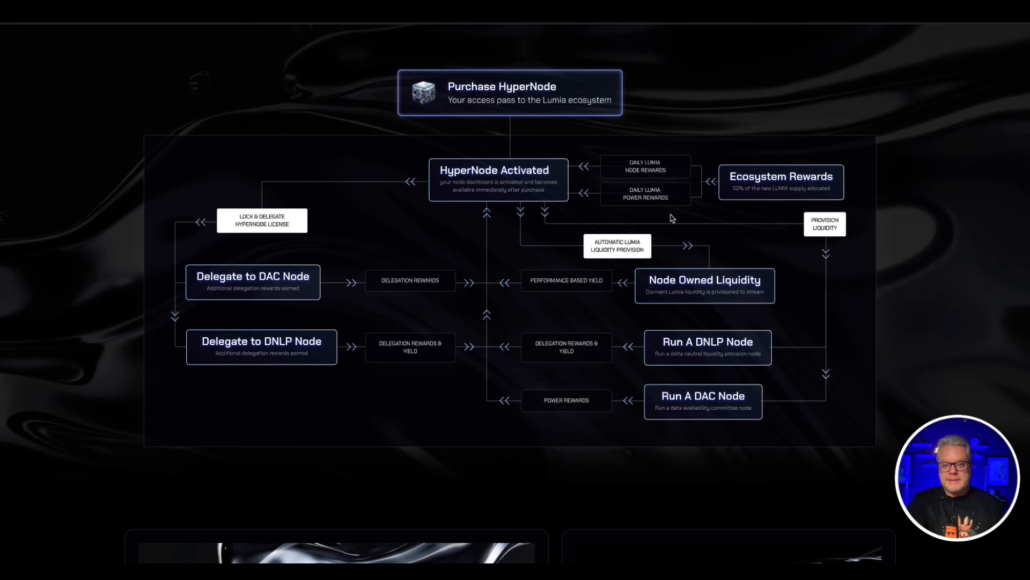
{"action": "mouse_move", "coordinate": [684, 209]}
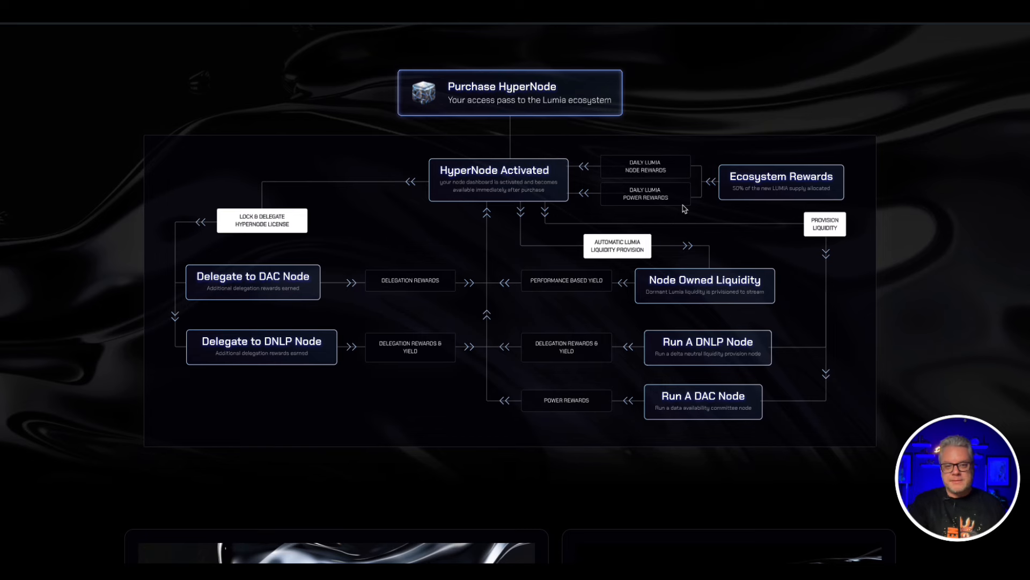
Scroll up from the HyperNode flowchart to the HyperNodes Benefits heading and description
{"action": "scroll", "scroll_direction": "up", "scroll_amount": 3}
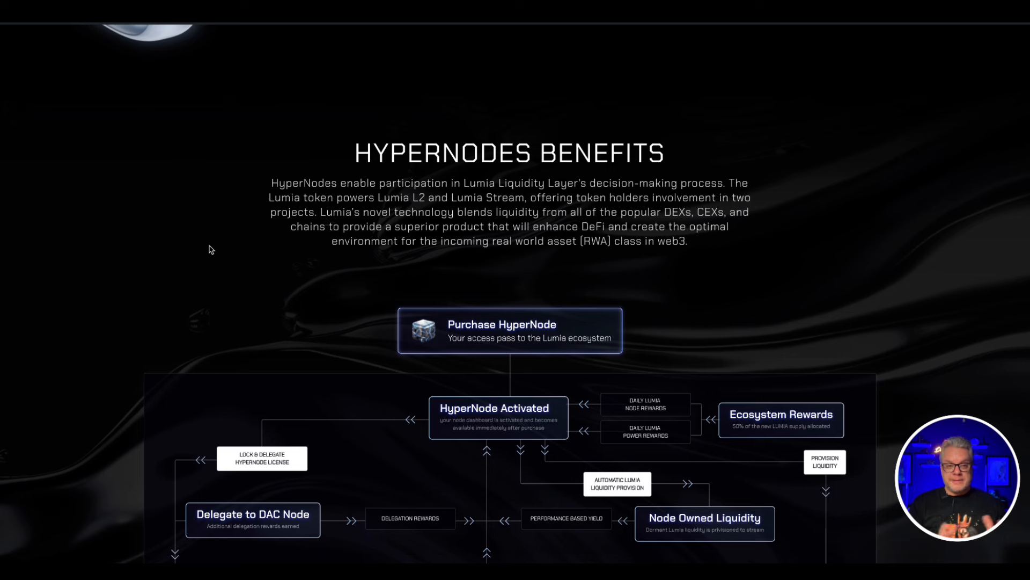